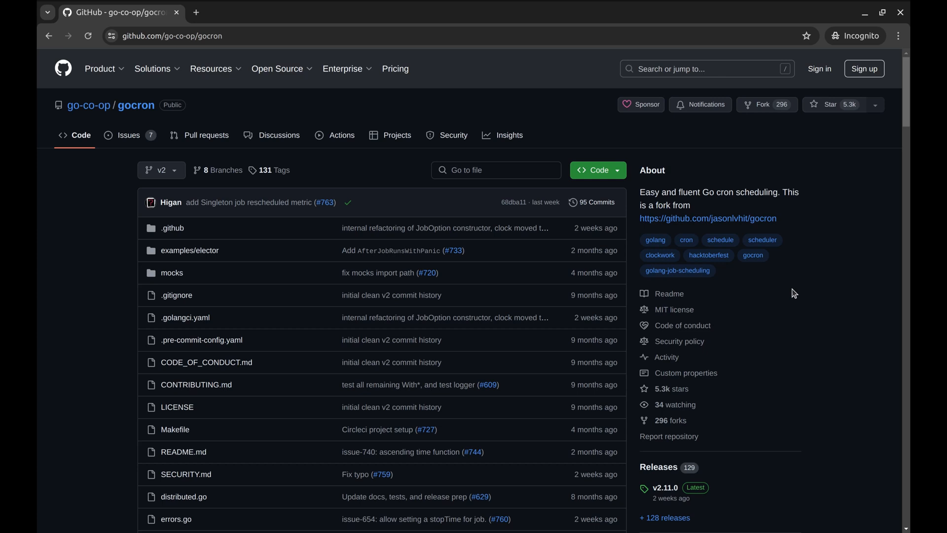
Scroll through the gocron README's quick start and job type sections on GitHub
scroll("down", 3)
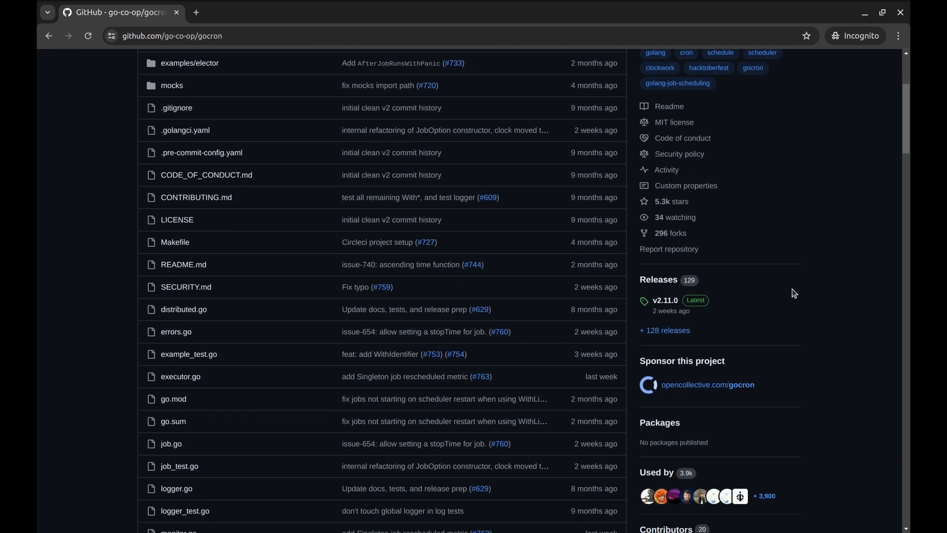
scroll("down", 3)
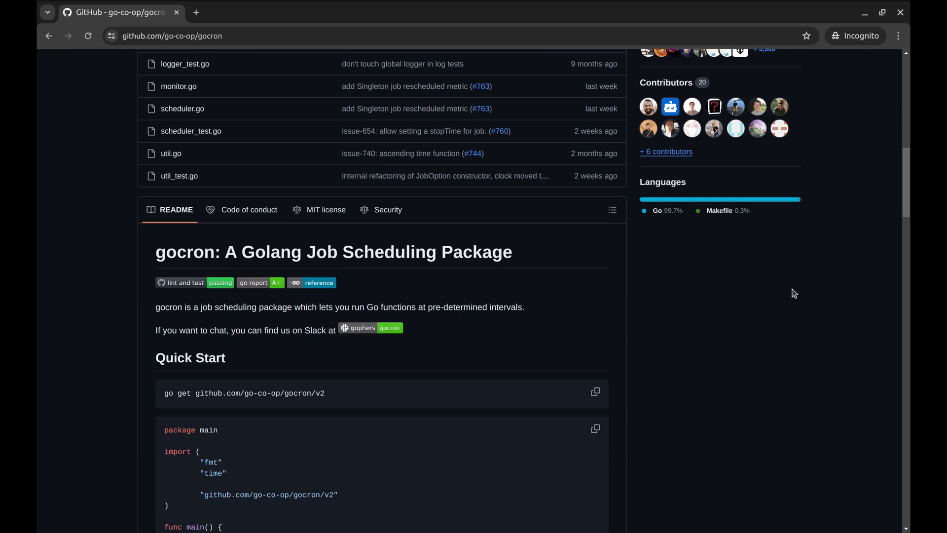
scroll("down", 3)
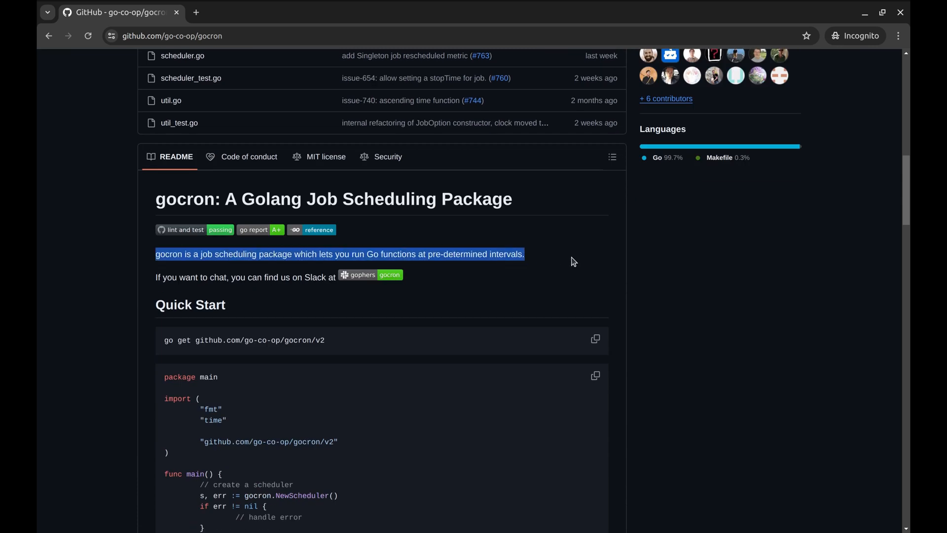
left_click(573, 261)
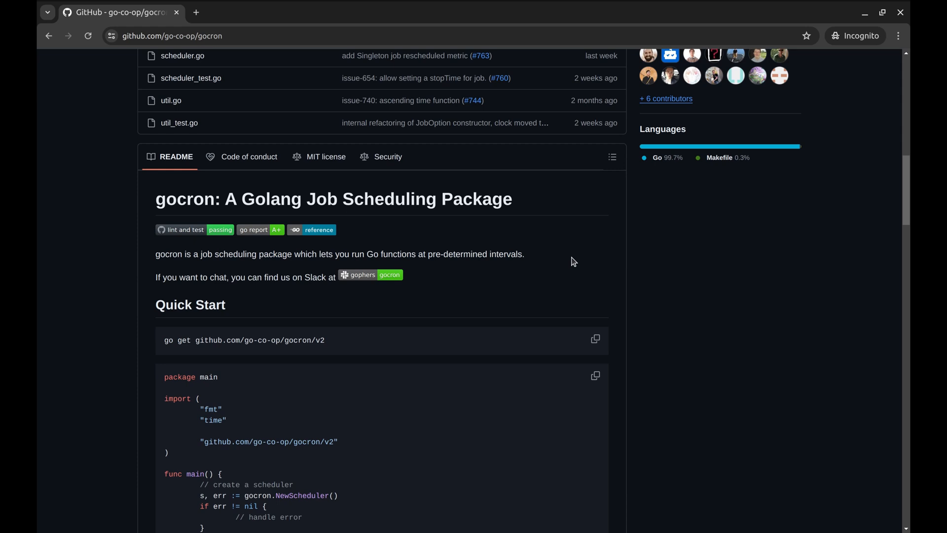
scroll("down", 3)
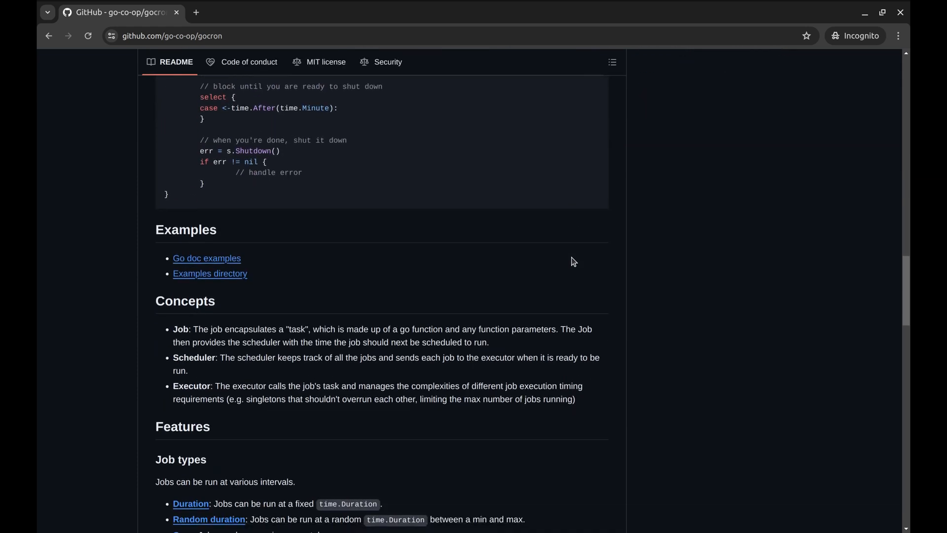
scroll("down", 3)
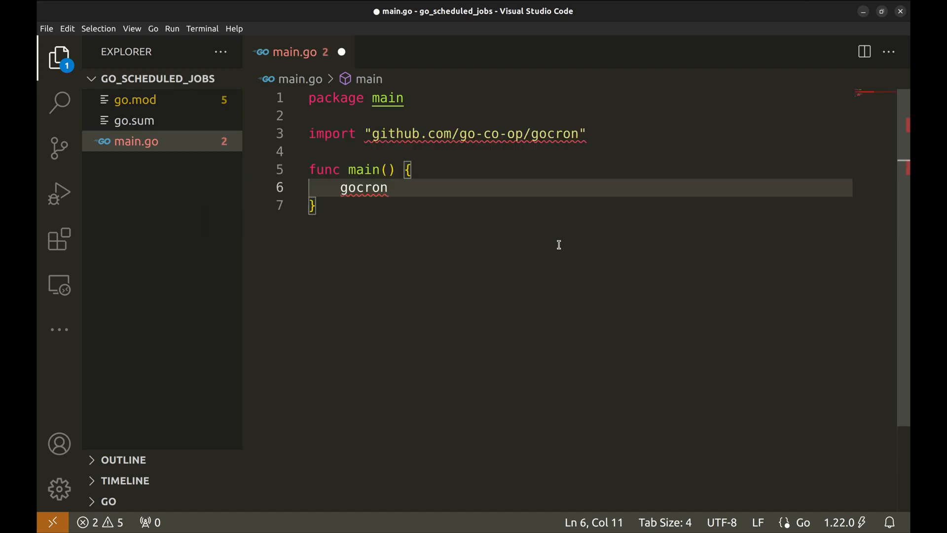
Import gocron/v2 and create the scheduler with s, err := gocron.NewScheduler() plus a panic-on-error check
type(".")
left_click(448, 134)
type("/")
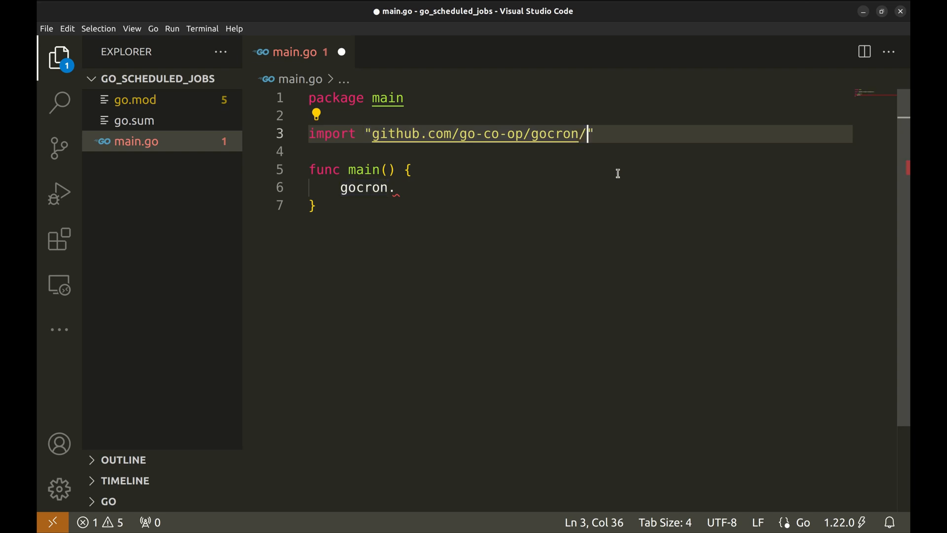
type("v2")
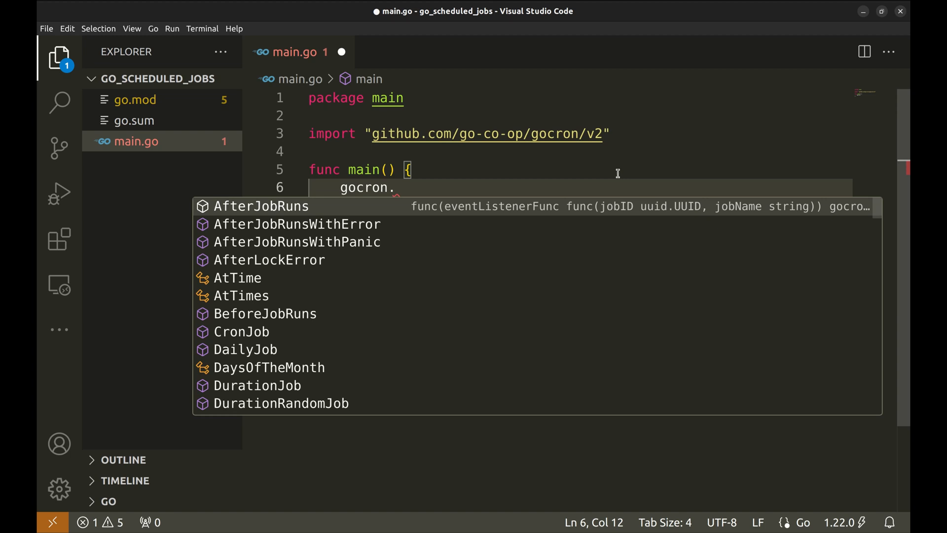
type("NewS")
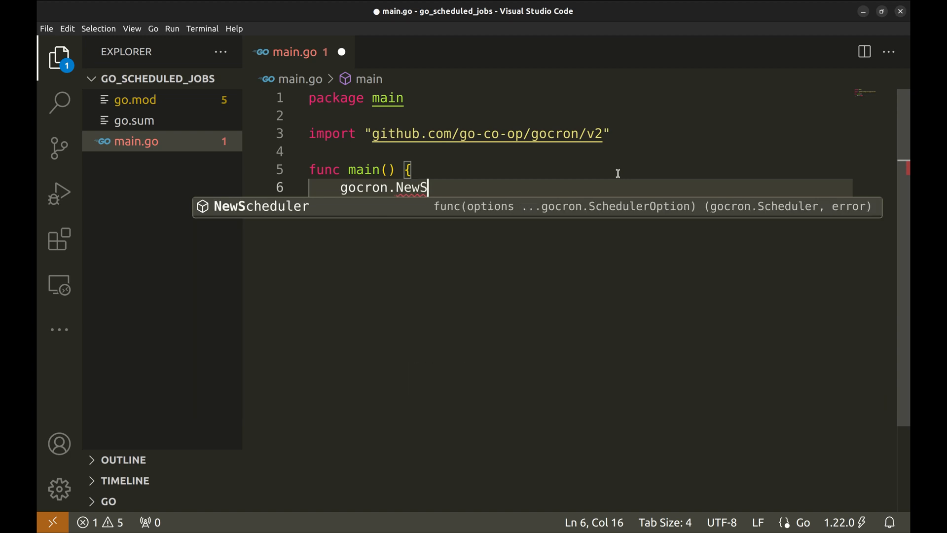
key("Enter")
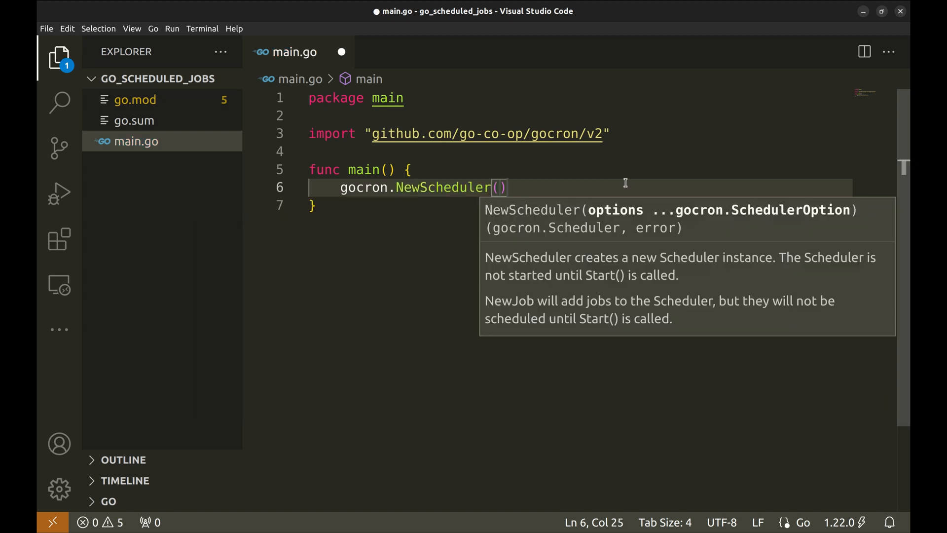
mouse_move(533, 239)
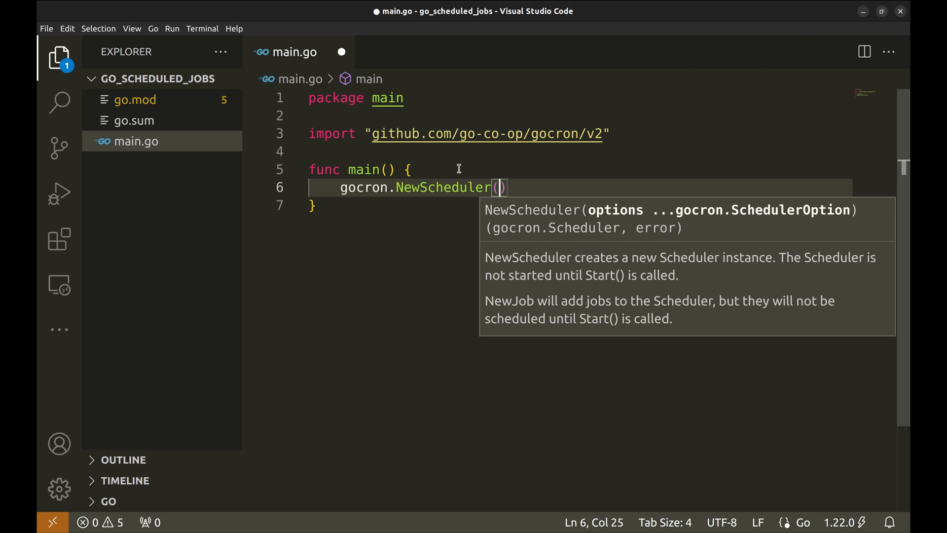
type("s,")
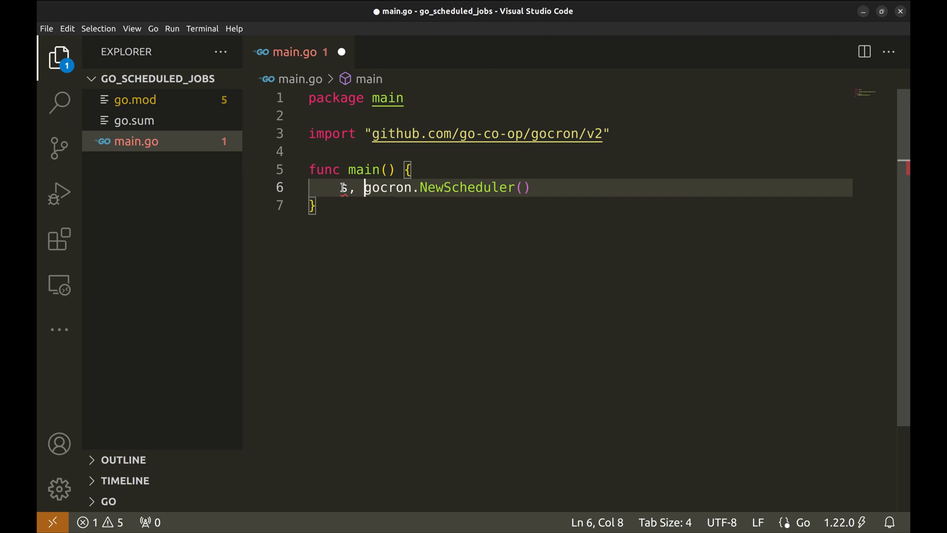
type("err :=")
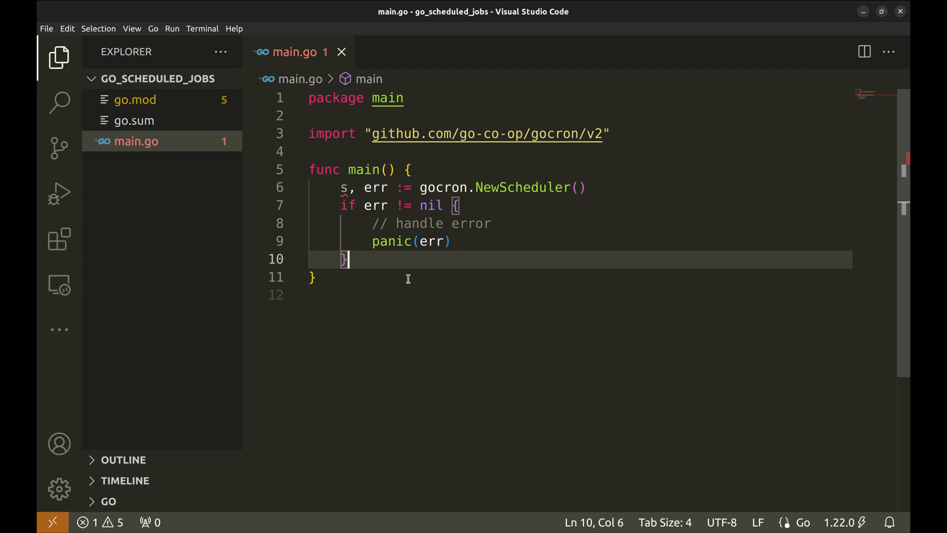
Paste the sample s.NewJob with DurationJob(30*time.Second) and its "Every 30 seconds" logging task
key("Enter")
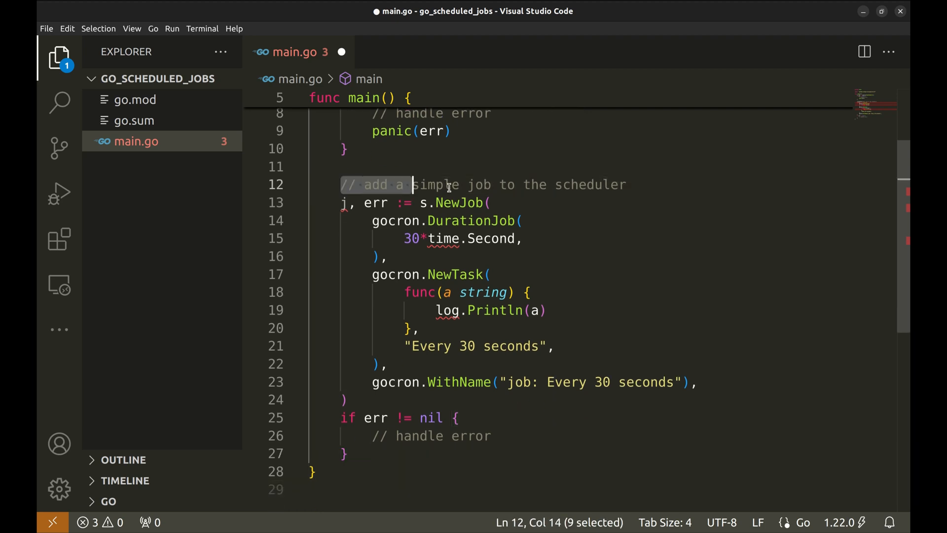
left_click(452, 203)
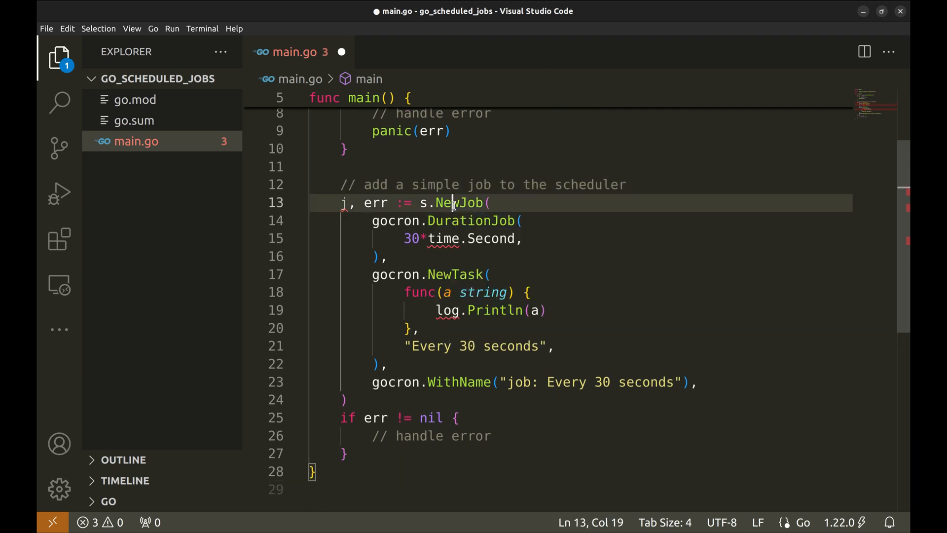
double_click(458, 203)
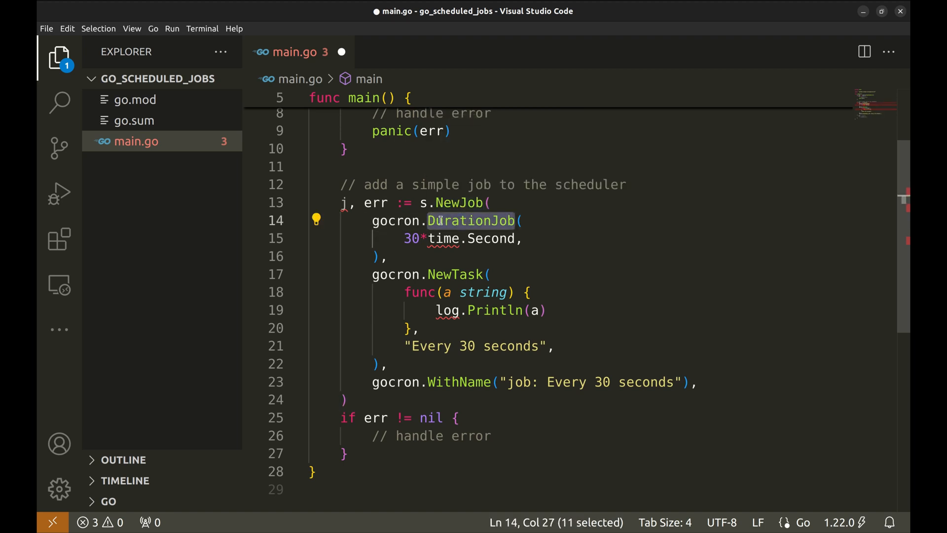
mouse_move(532, 238)
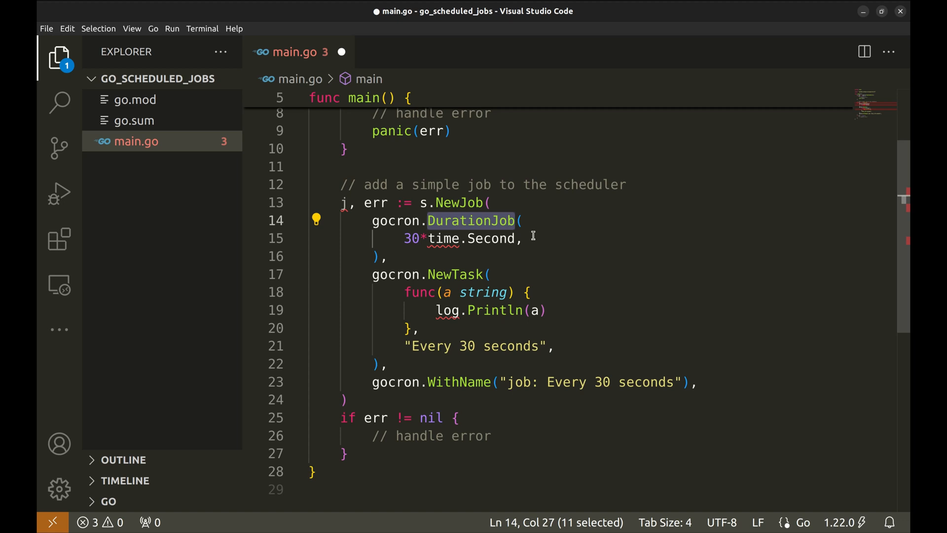
left_click(522, 238)
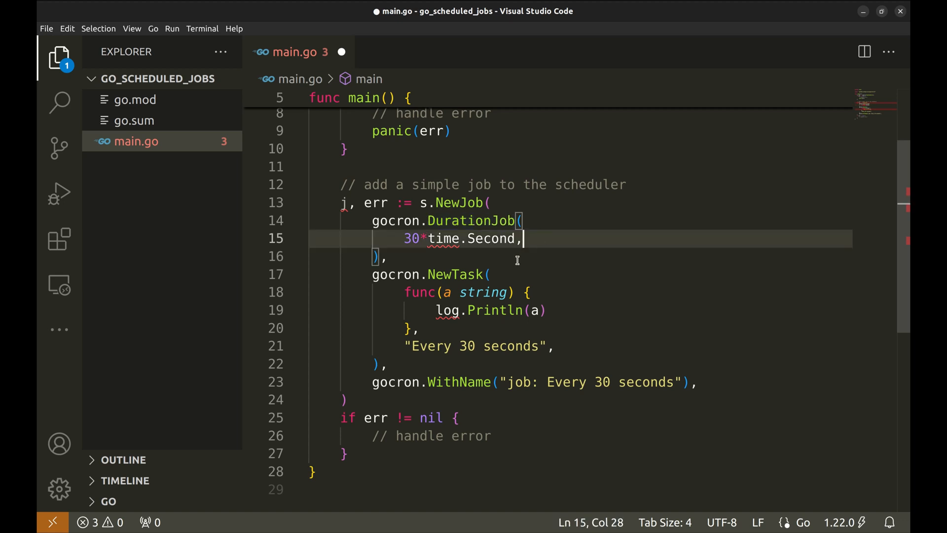
left_click(380, 256)
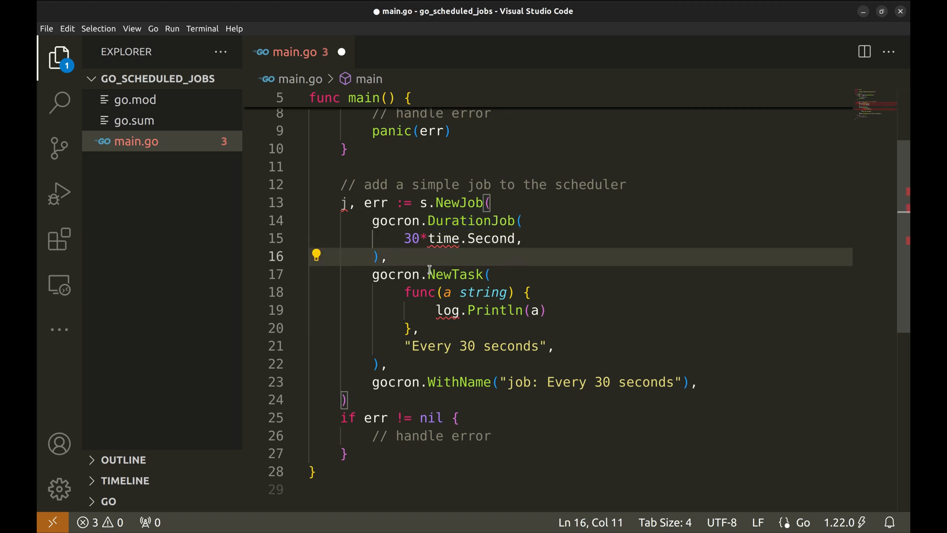
double_click(455, 274)
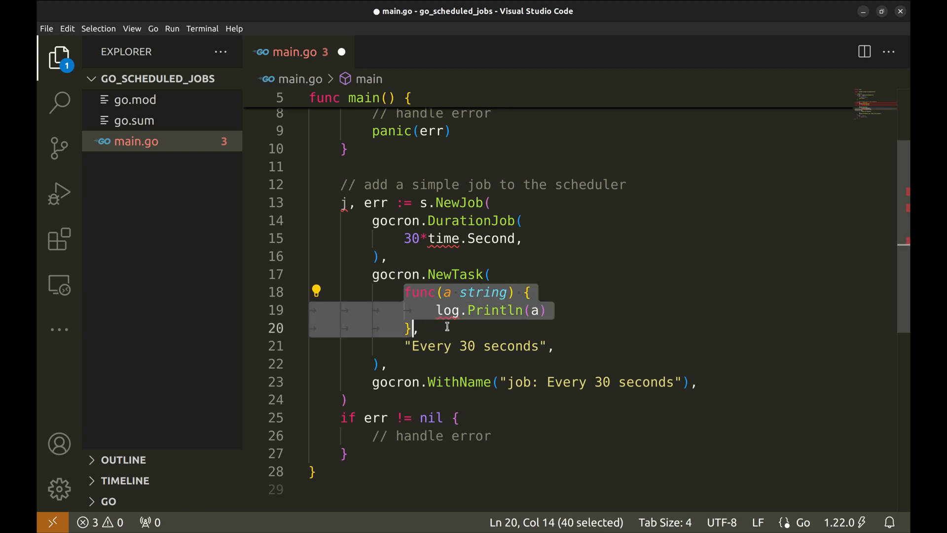
Review the WithName option and error check, then add log.Println(j.ID()) below them
left_click(420, 328)
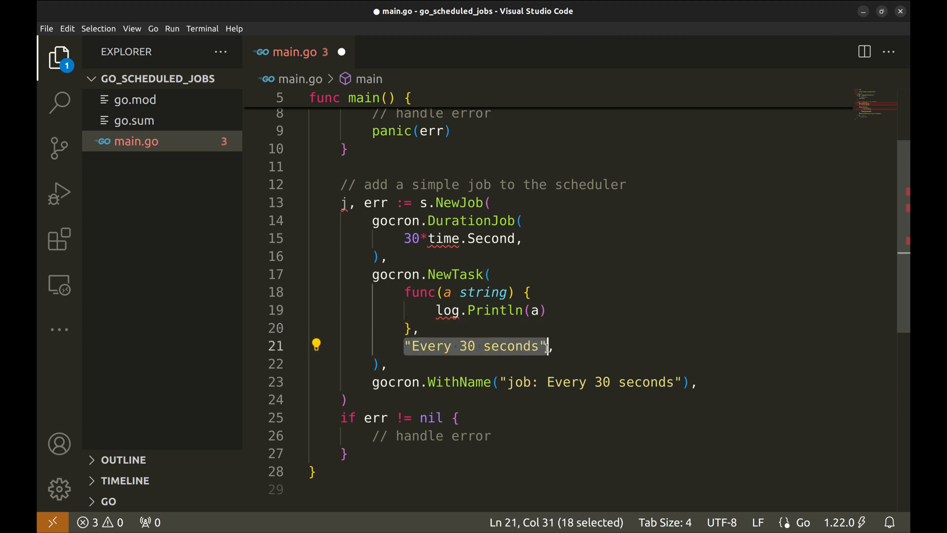
left_click(574, 346)
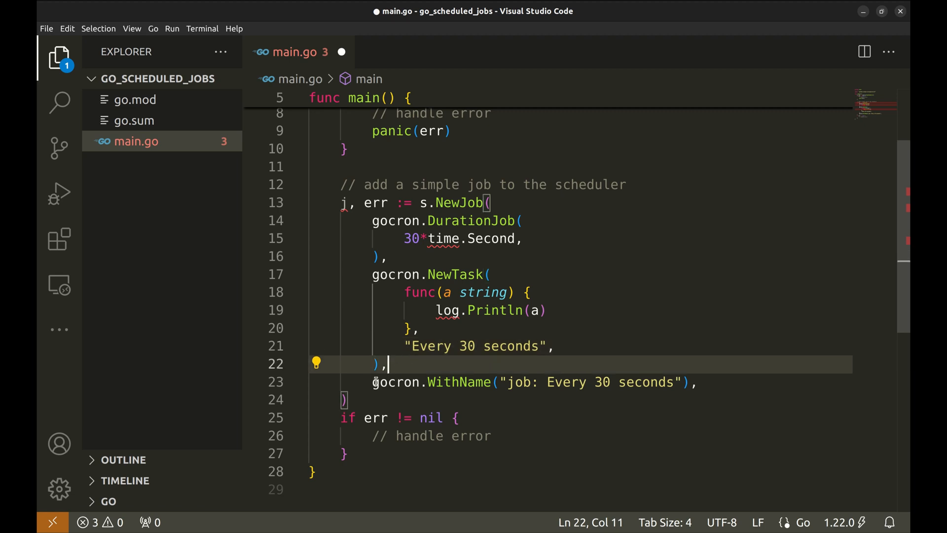
left_click(494, 382)
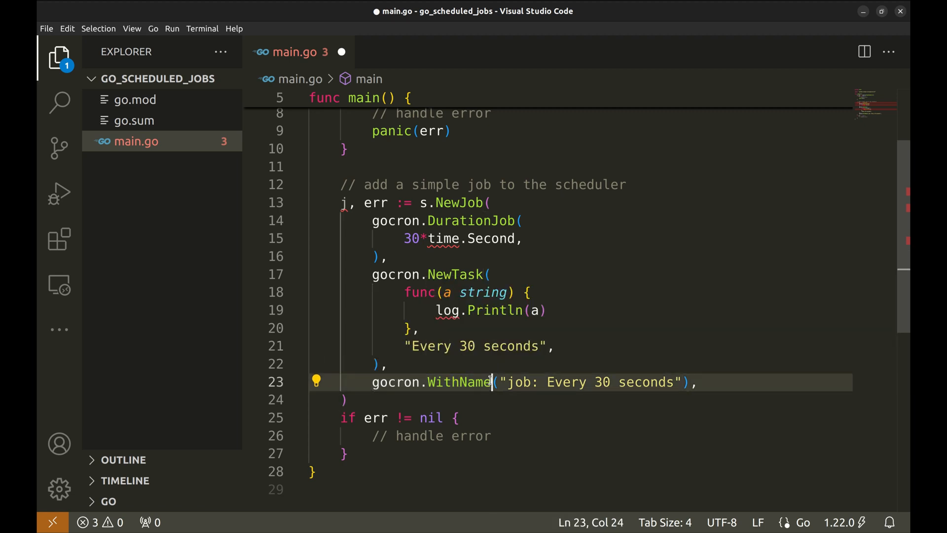
left_click(486, 398)
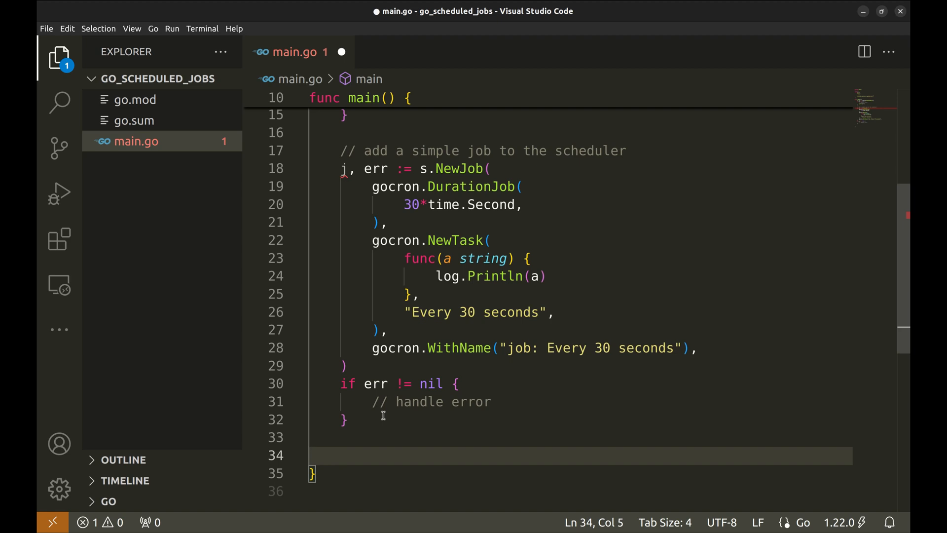
type("log.Println(")
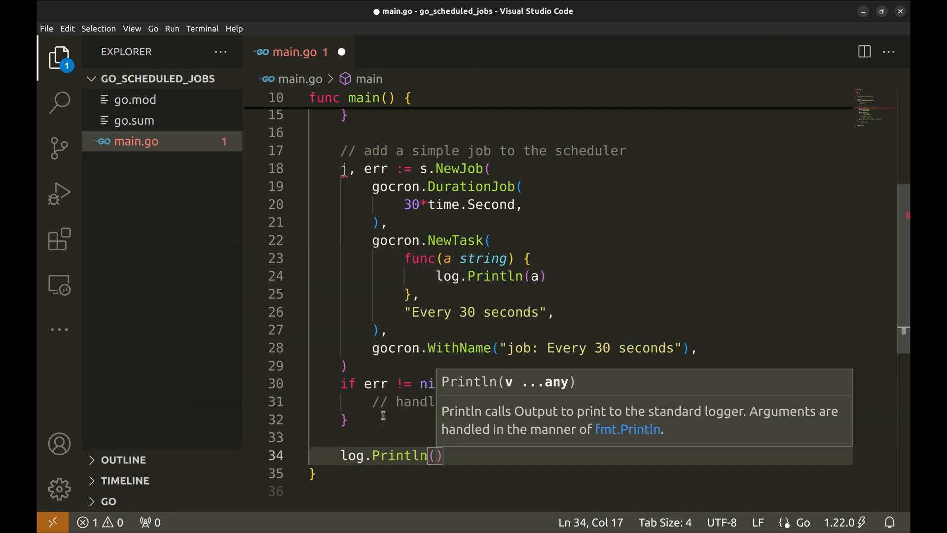
type("j.ID(")
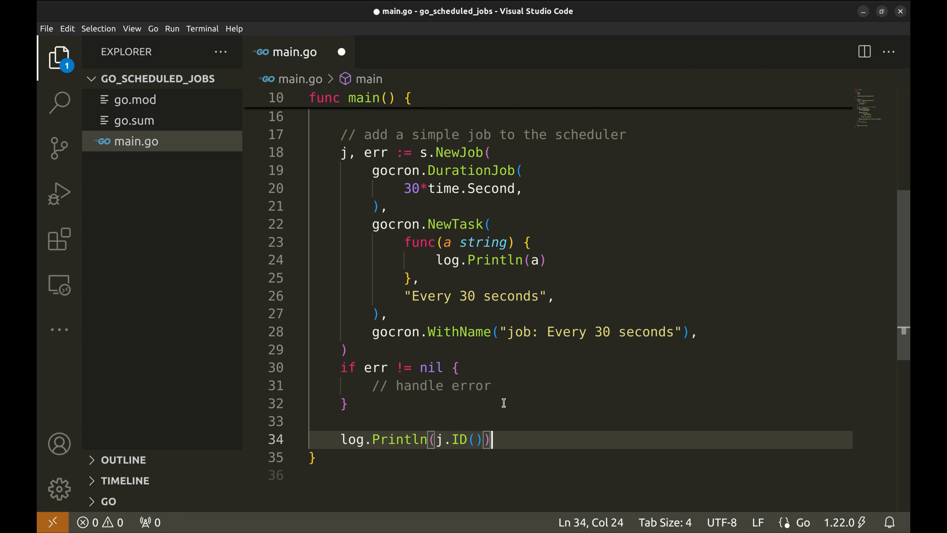
Start the scheduler with s.Start() and paste the interrupt-signal handling block below it
scroll("down", 3)
type("// Start the scheduler")
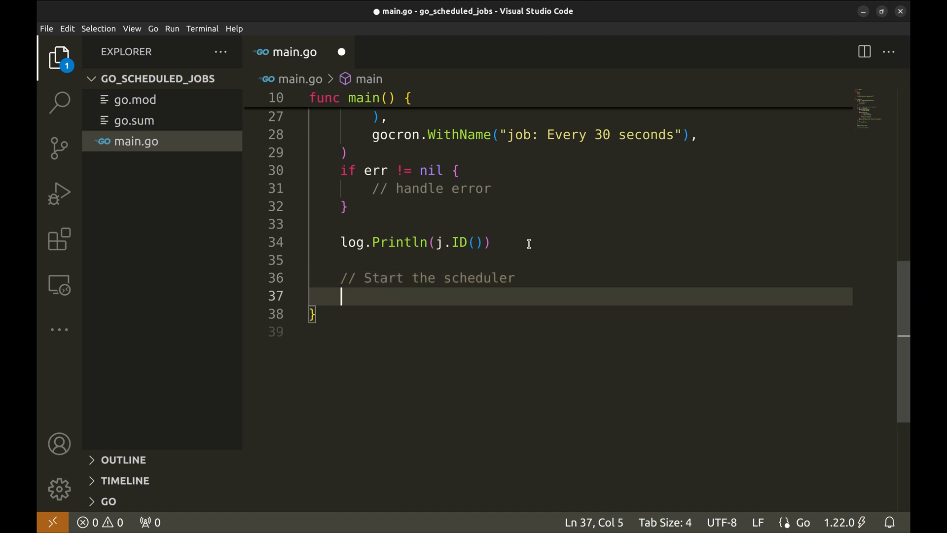
type("s.Start()")
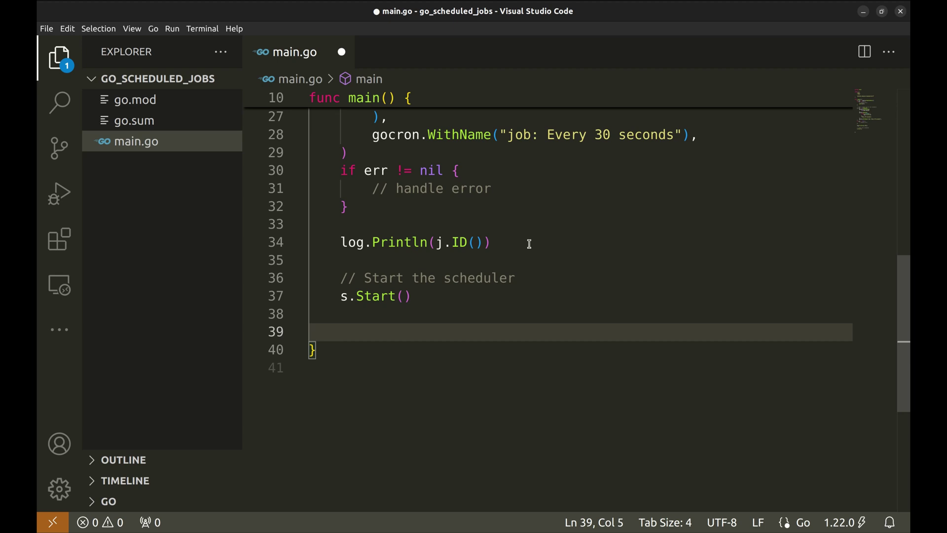
type("for {")
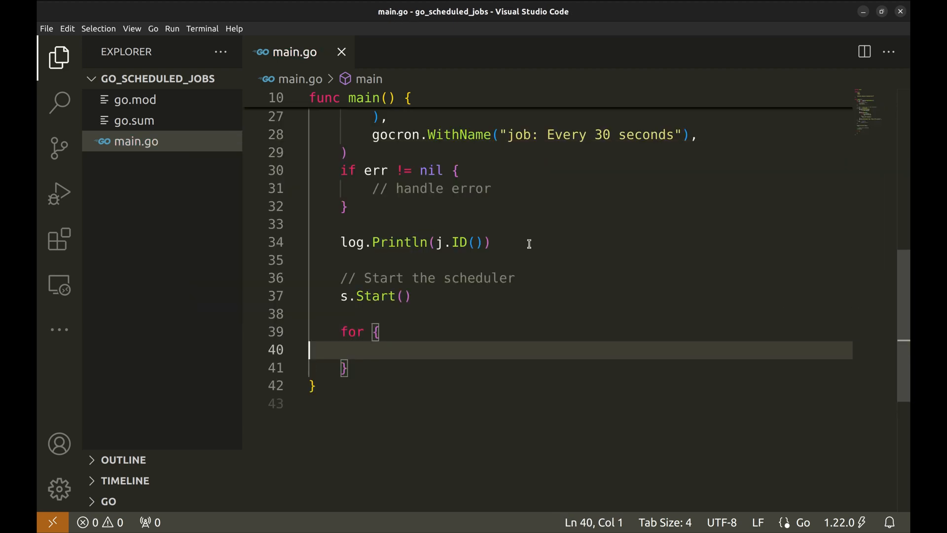
key("Backspace")
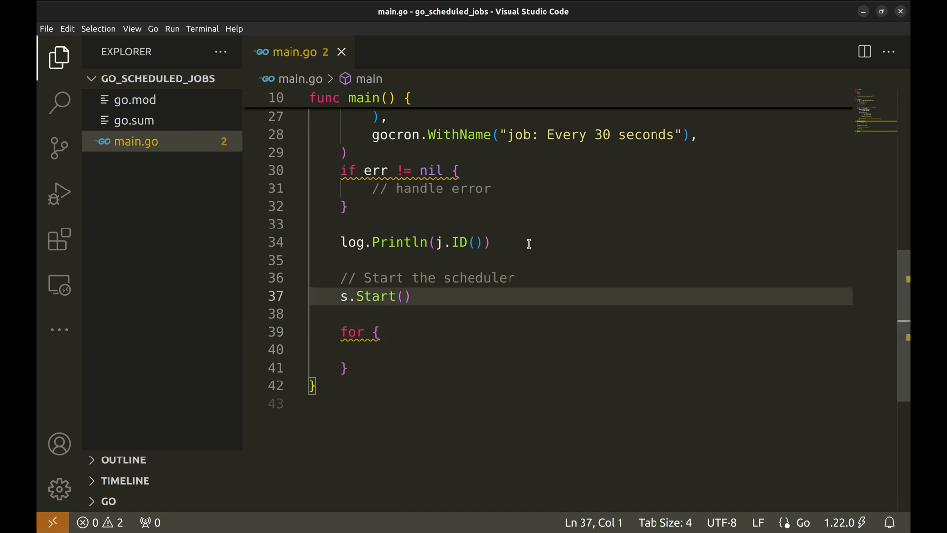
key("Enter")
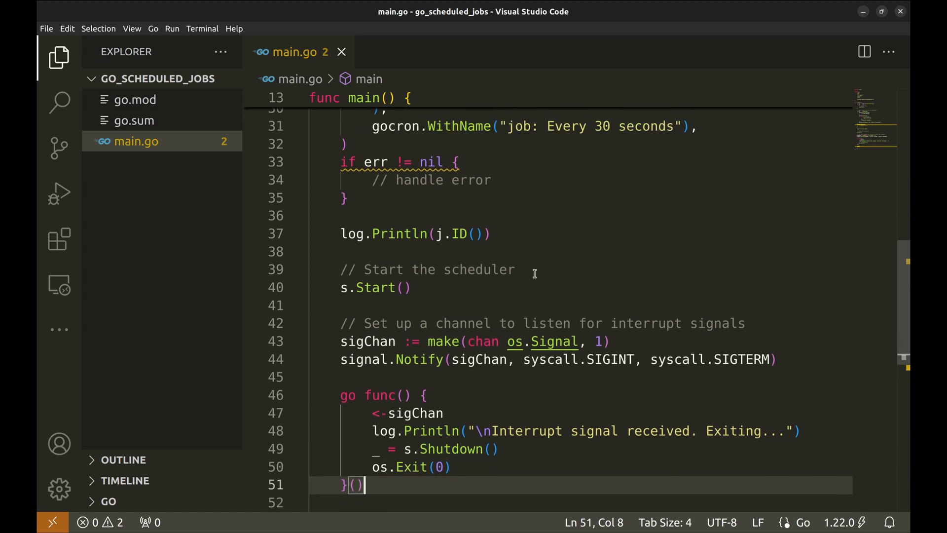
Widen the editor and review the sigChan variable, the shutdown goroutine and s.Shutdown call
left_click(58, 58)
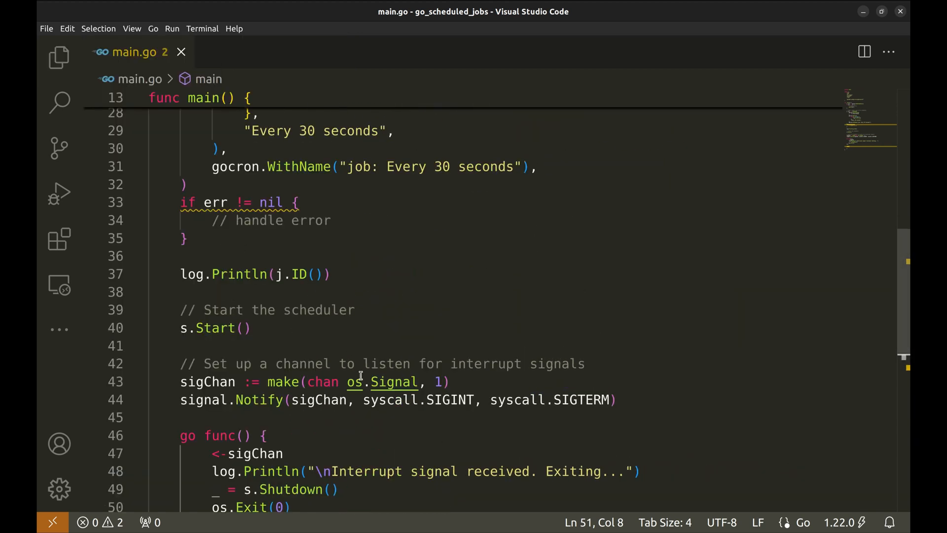
scroll("down", 3)
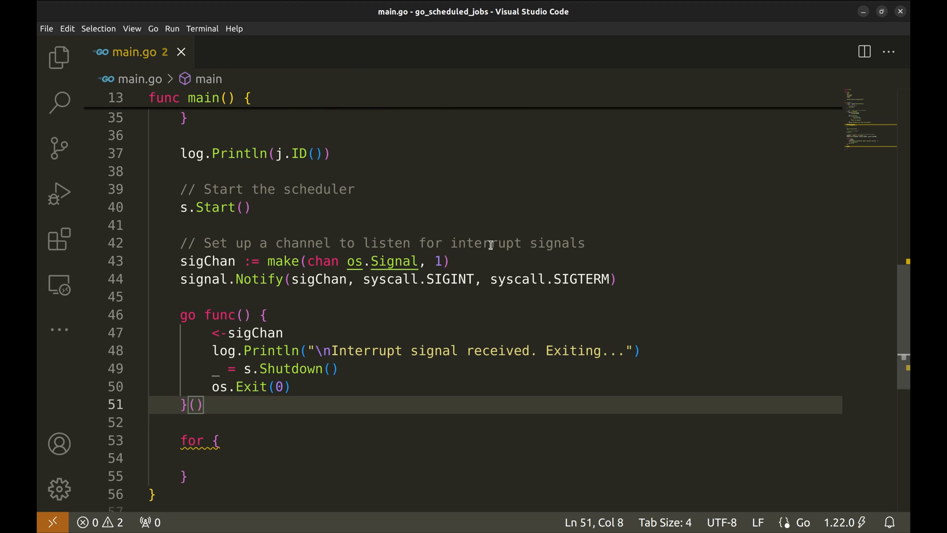
mouse_move(207, 260)
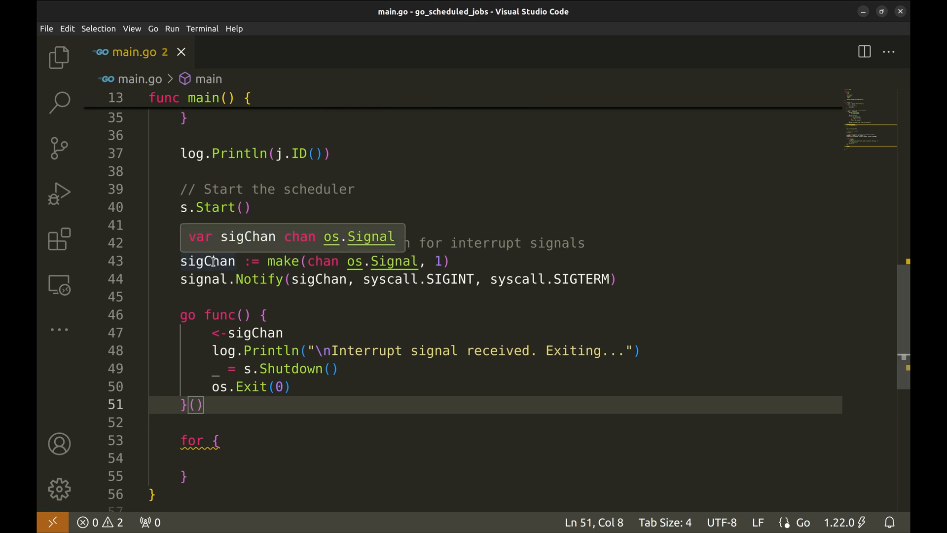
double_click(207, 261)
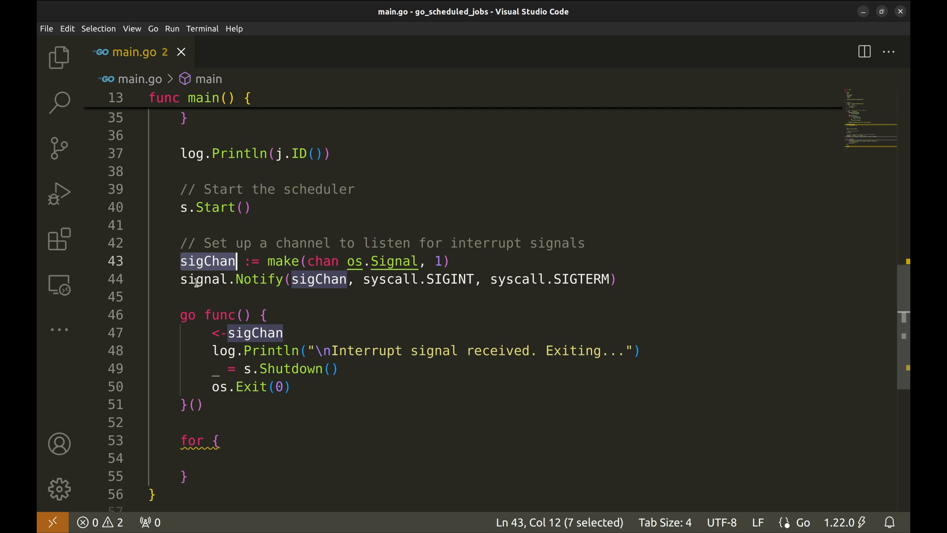
mouse_move(203, 278)
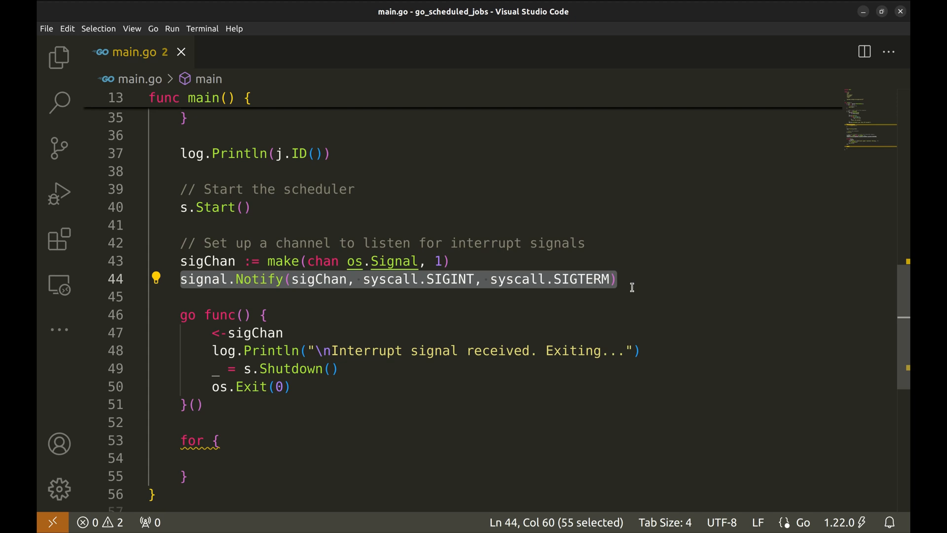
left_click(615, 279)
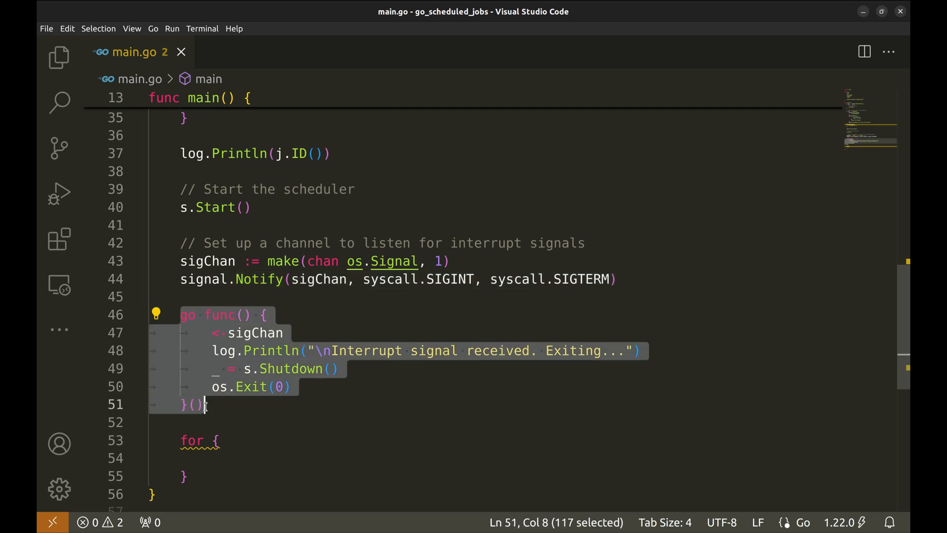
double_click(255, 332)
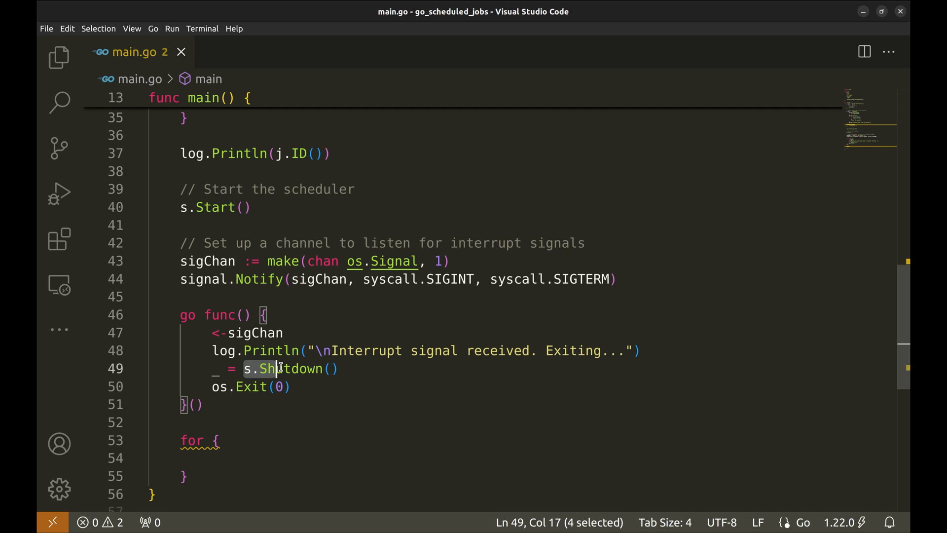
Run go run main.go in the terminal from the go_scheduled_jobs folder
left_click(330, 368)
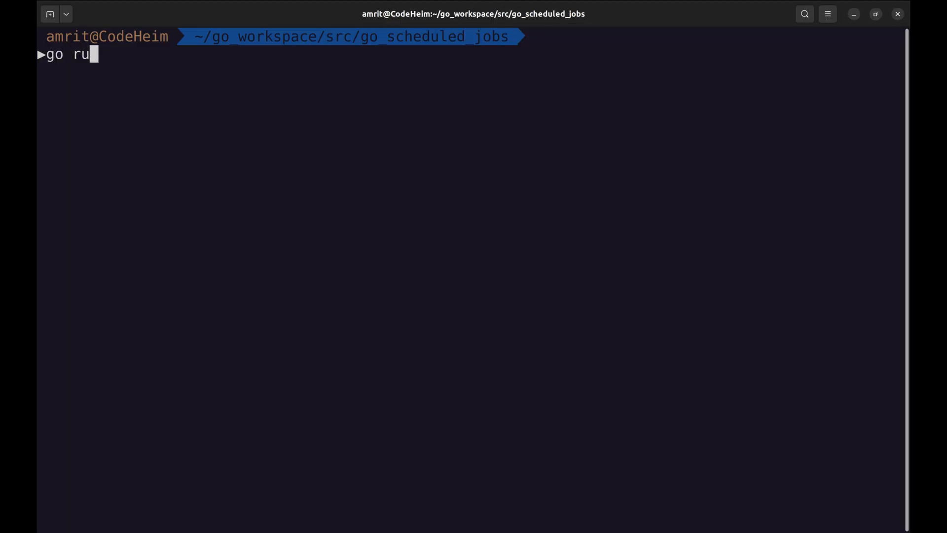
key("Return")
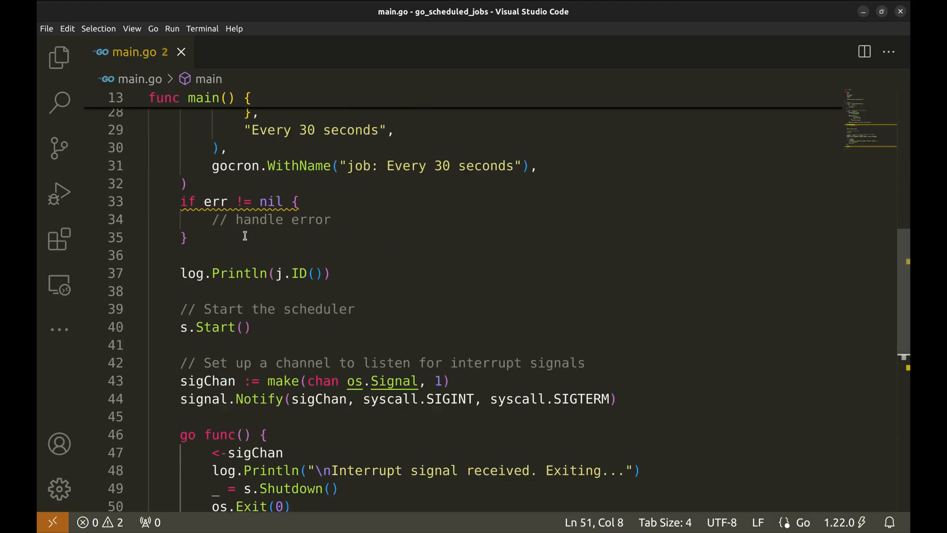
Add a "Cron job" comment and a copied NewJob block using gocron.CronJob with the false seconds flag
left_click(332, 249)
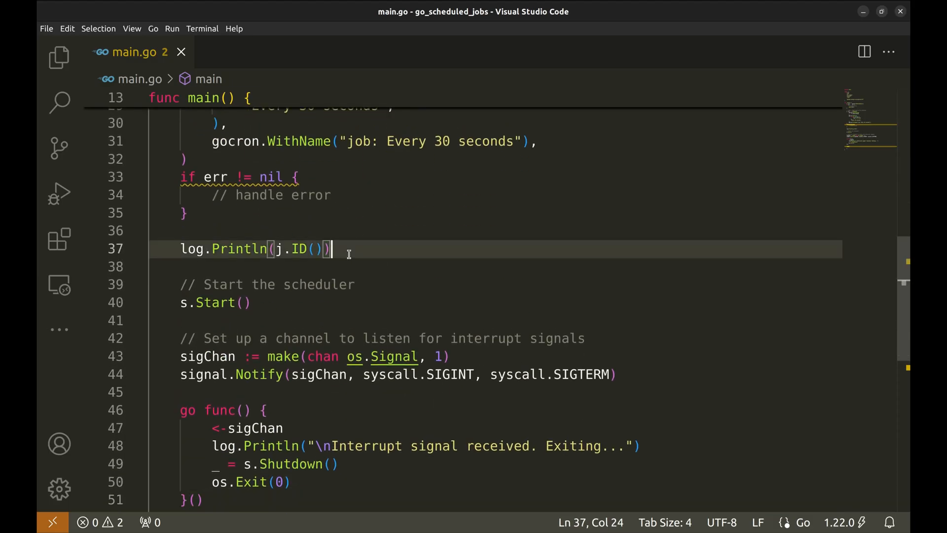
type("// add a Cron job to the scheduler")
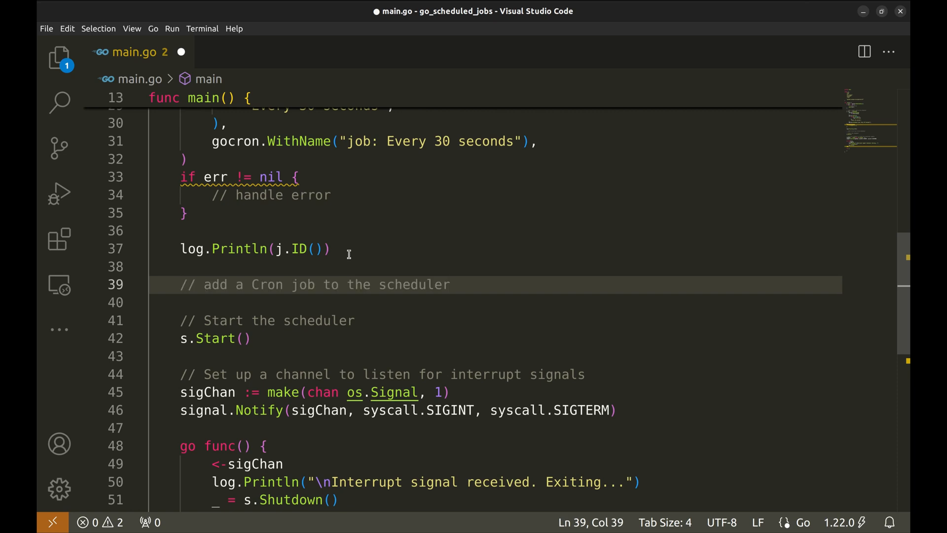
scroll("up", 3)
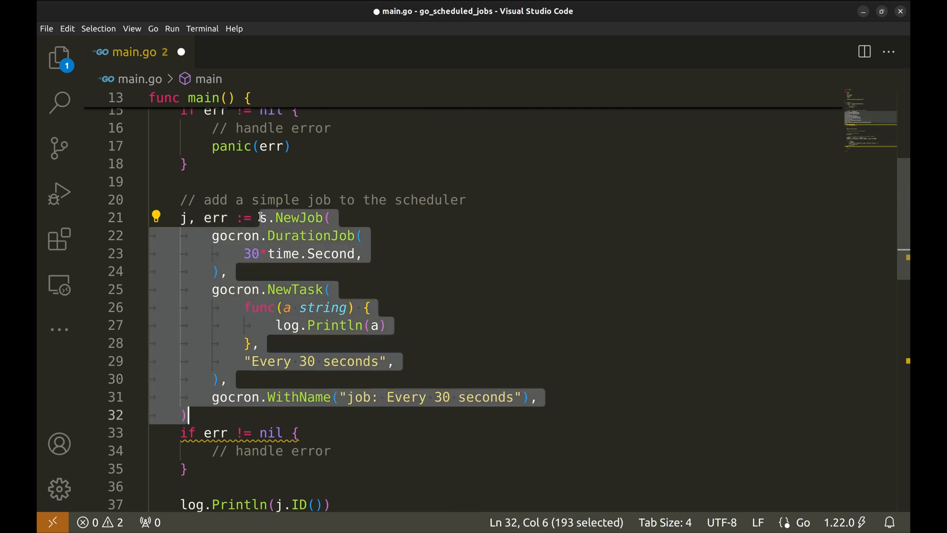
scroll("down", 3)
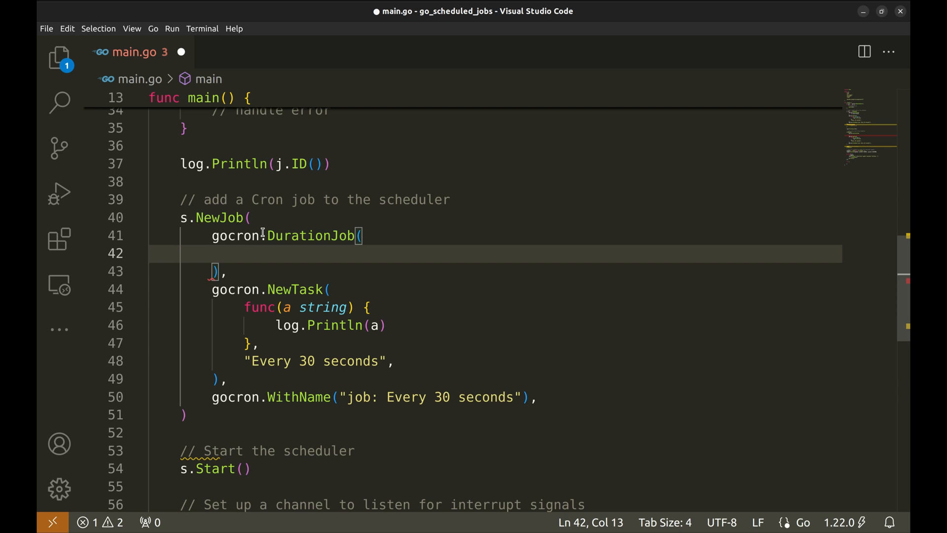
double_click(311, 236)
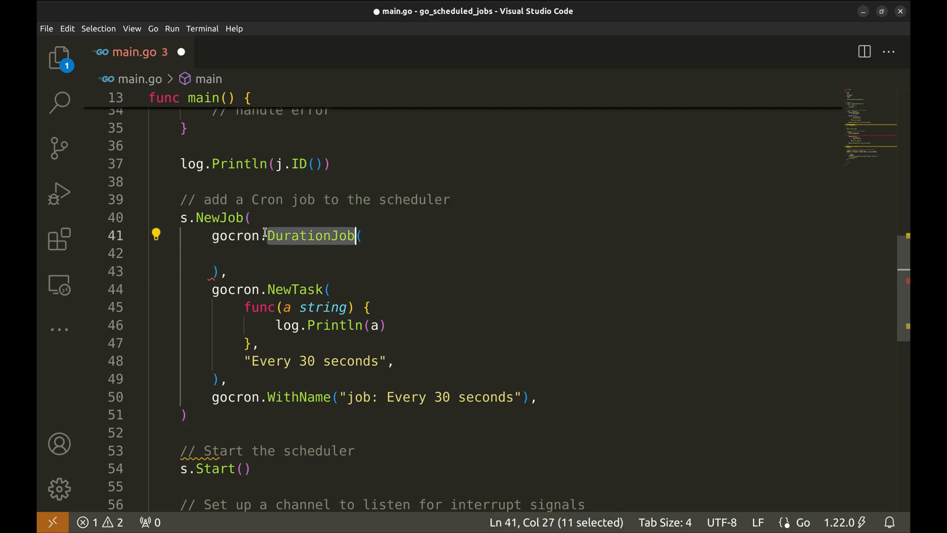
type("Cro")
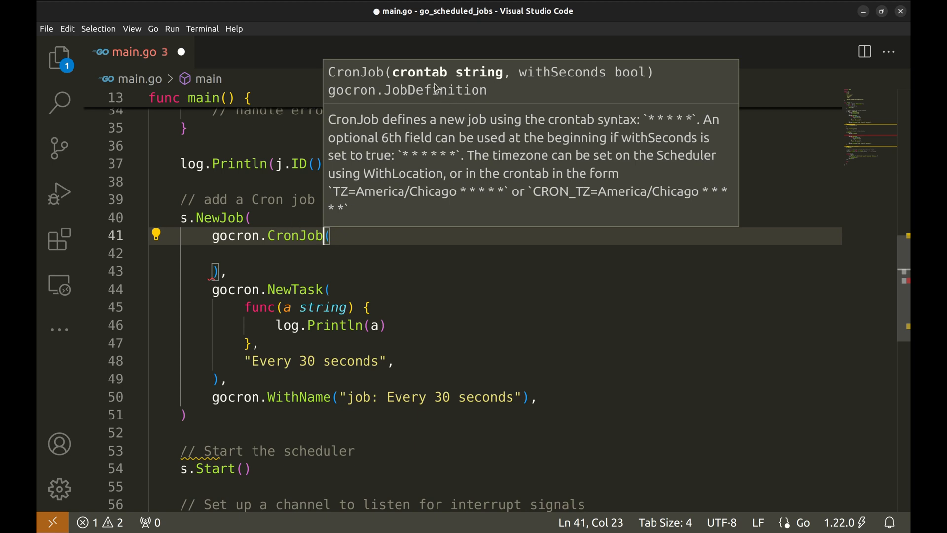
mouse_move(609, 74)
type("\"")
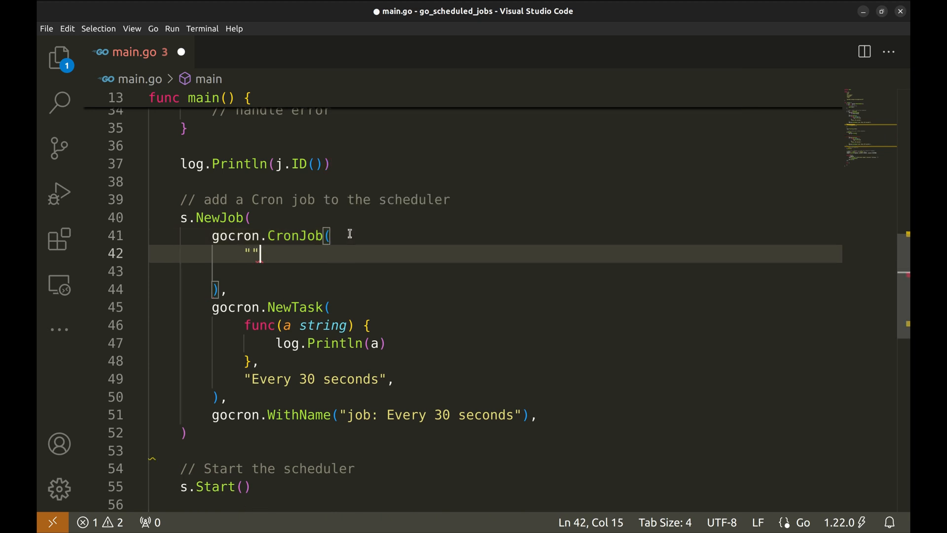
type("false,")
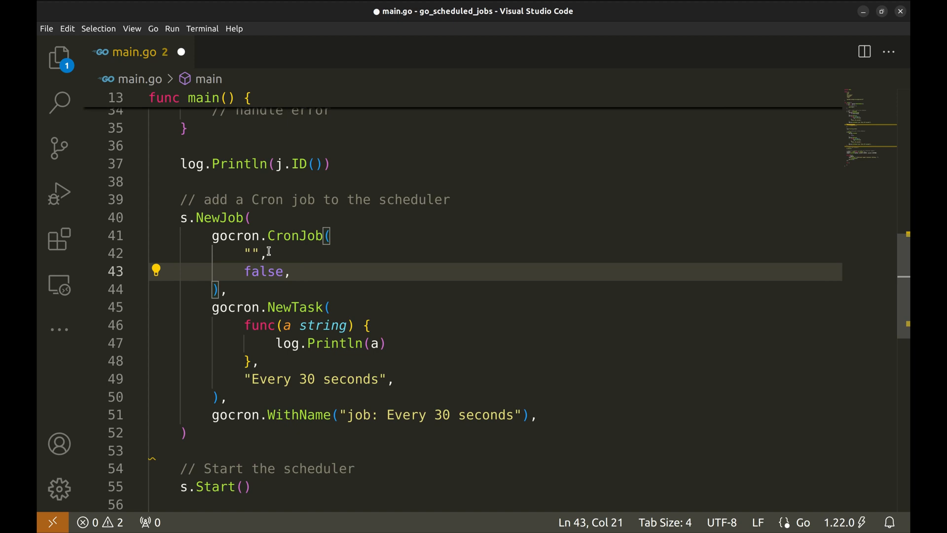
Set the crontab to */10 * * * * and rename the task message to Cronjob: Every 10 mins
left_click(253, 254)
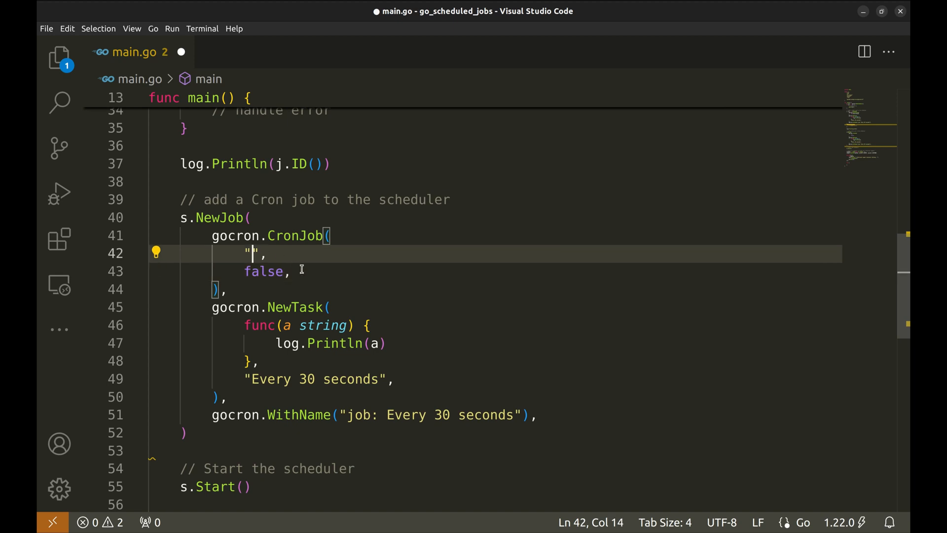
type("*/10")
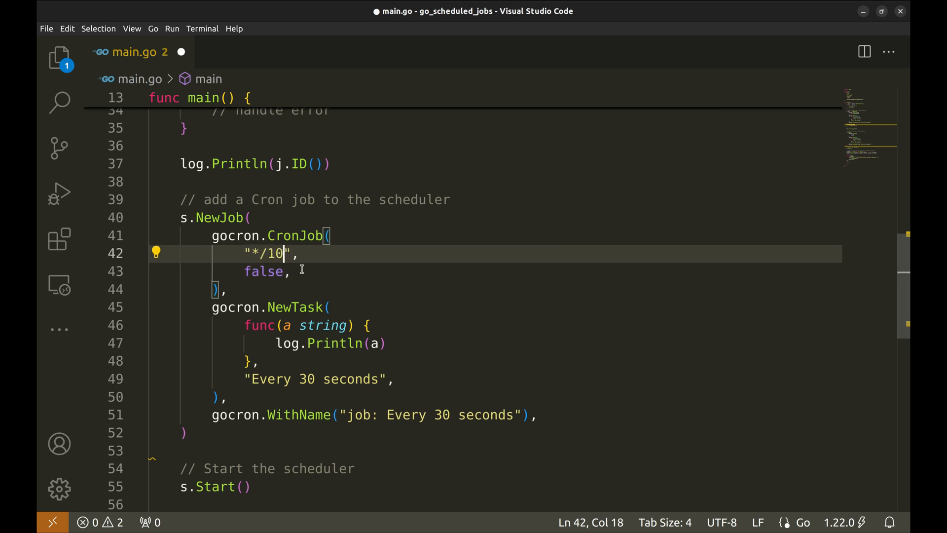
type("*")
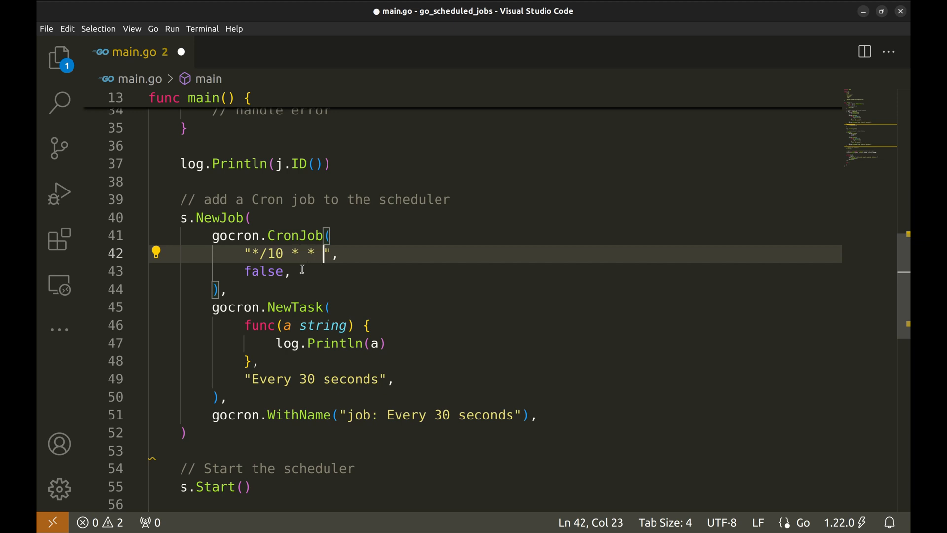
type("* *")
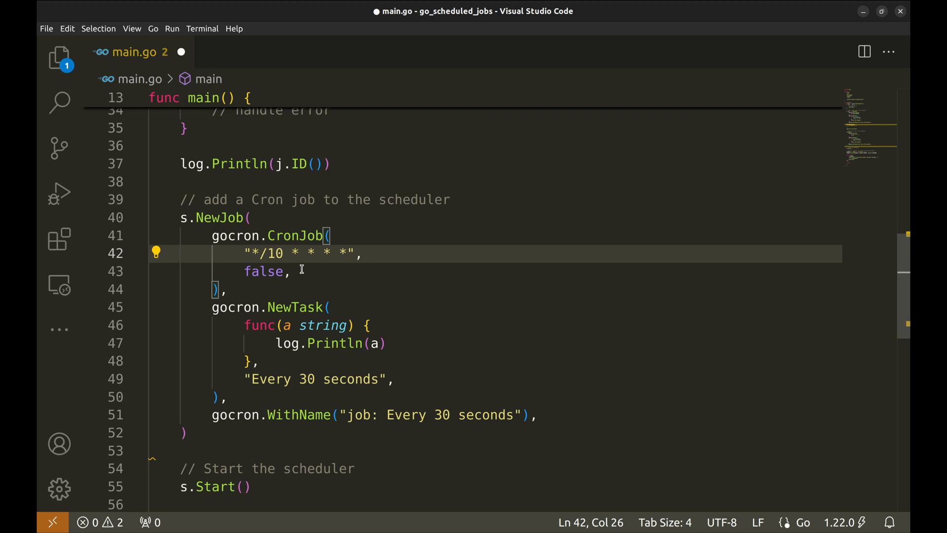
left_click(273, 271)
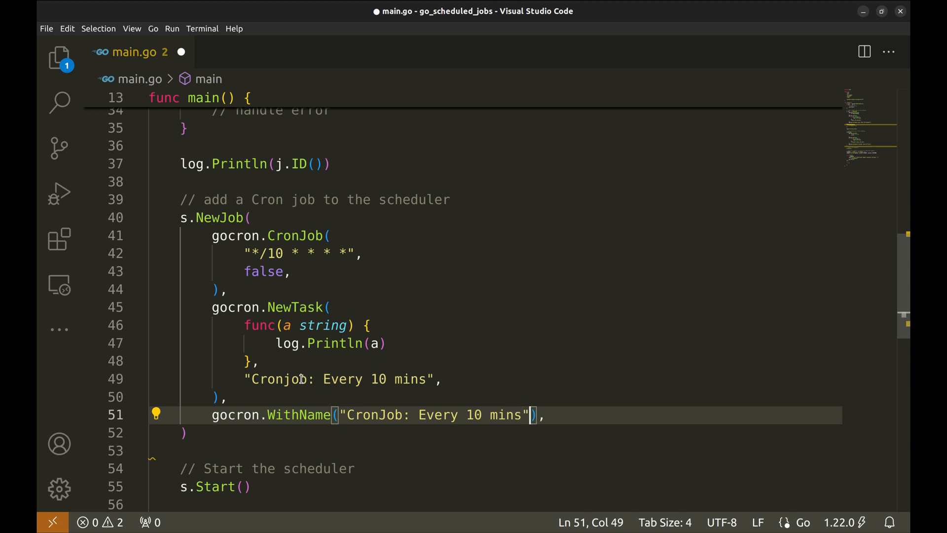
key("ctrl+s")
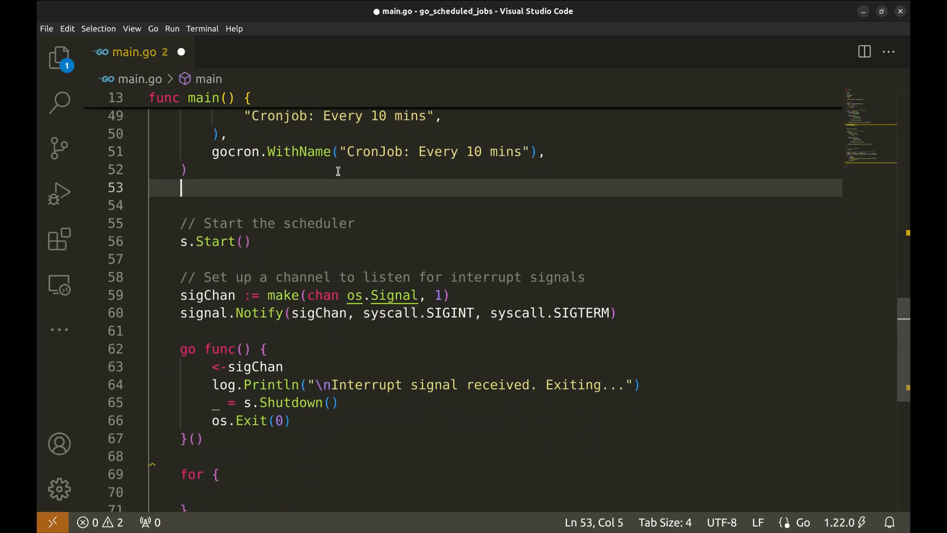
Add a "Daily job" comment and a new s.NewJob block using gocron.DailyJob instead of CronJob
type("// add a Daily job to the scheduler")
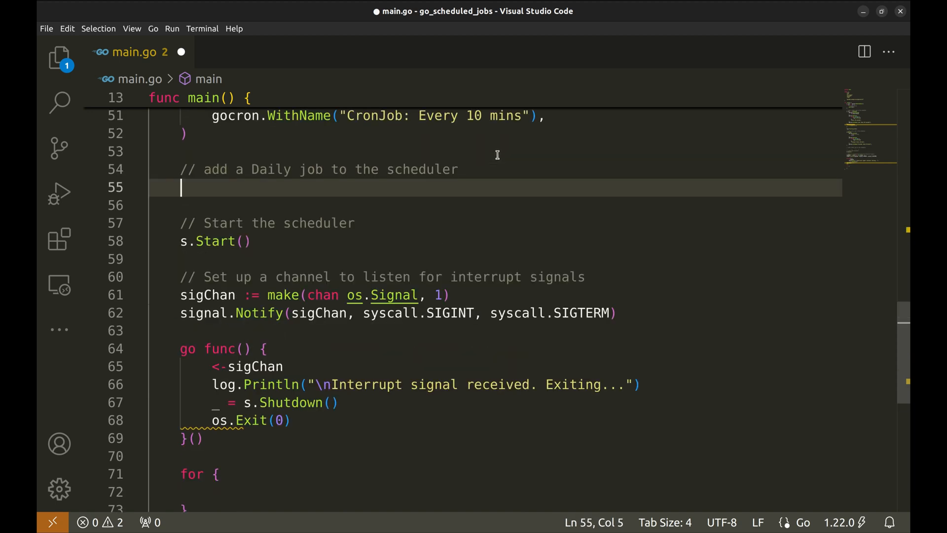
type("s.NewJob(")
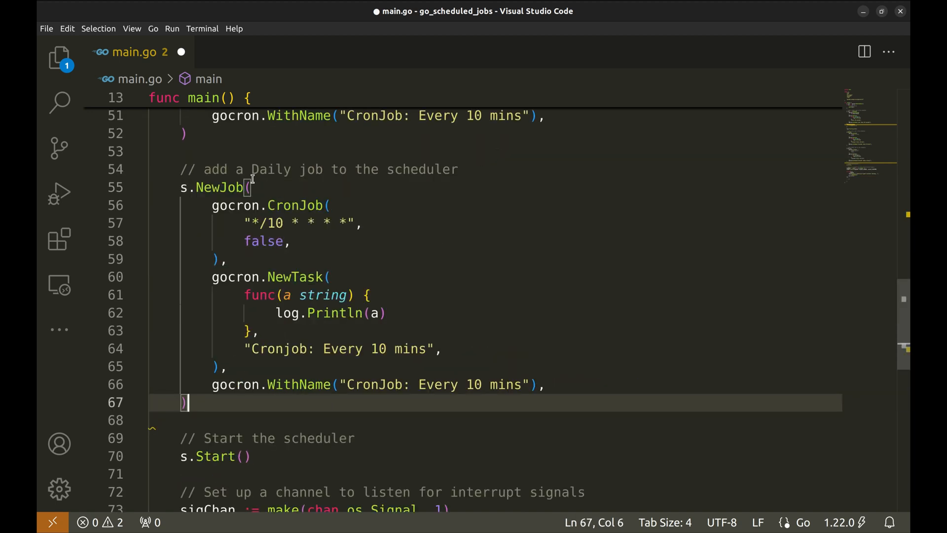
left_click(273, 205)
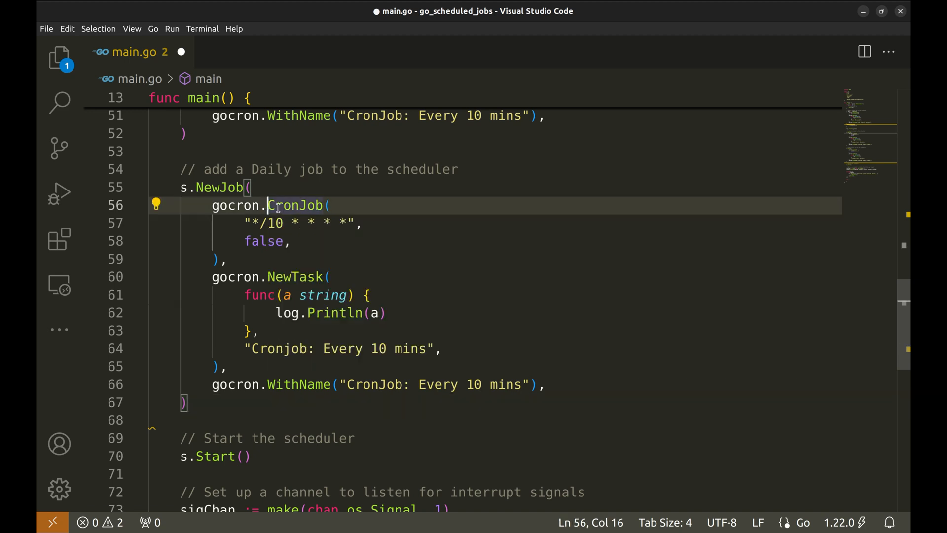
key("Backspace")
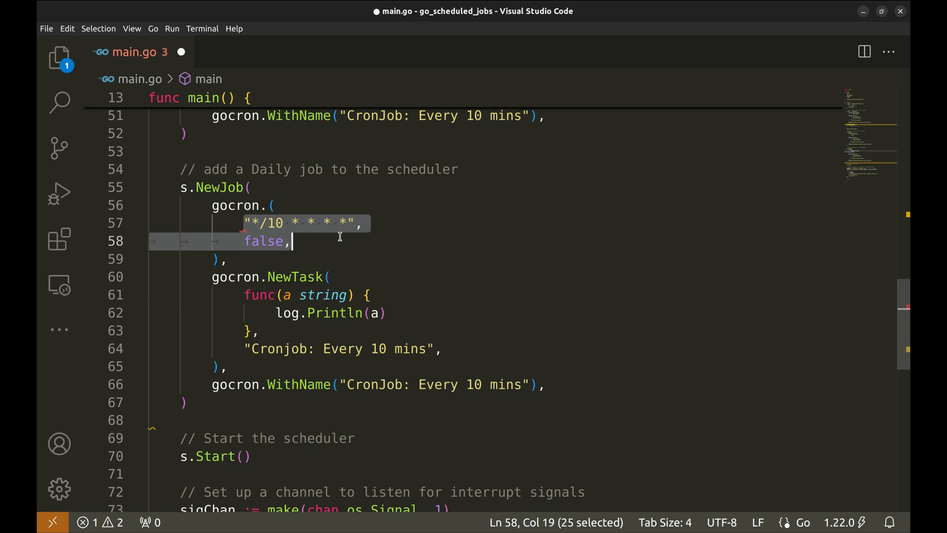
key("Delete")
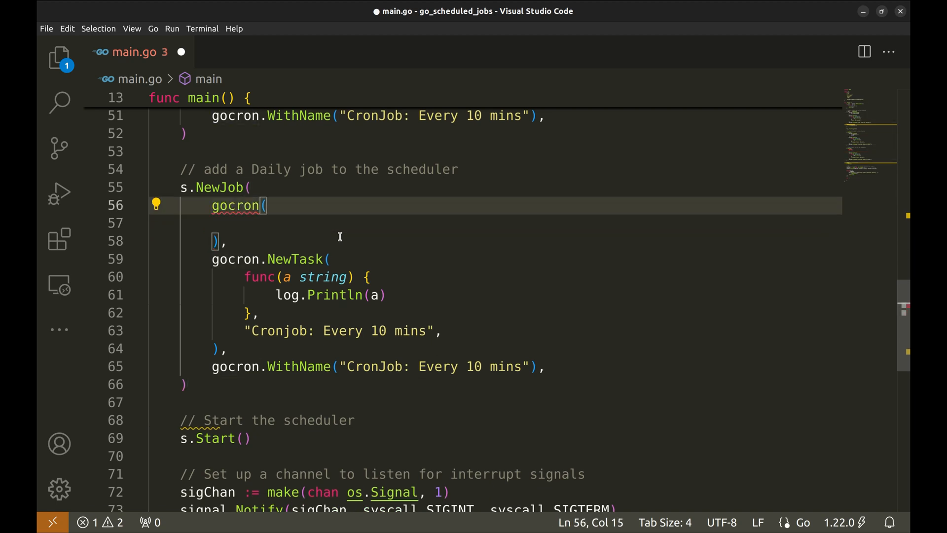
type("Da")
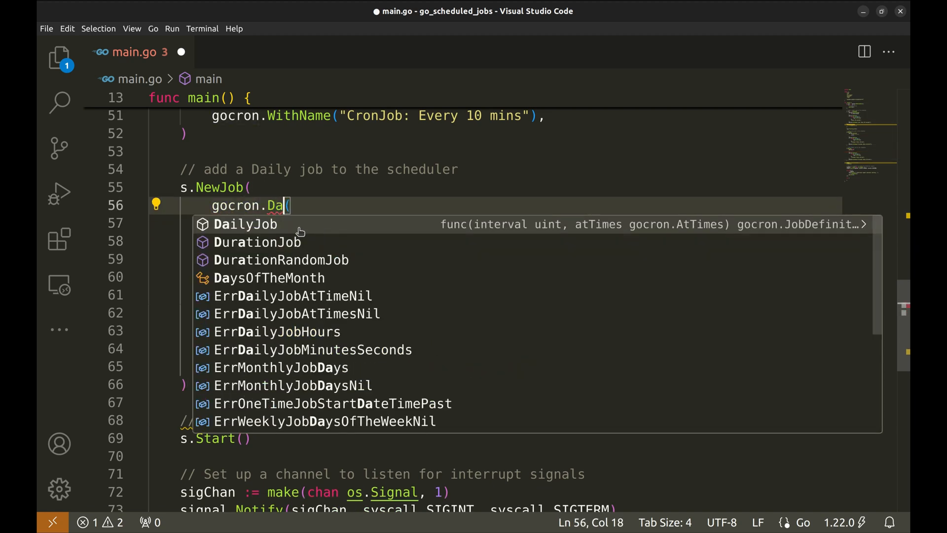
left_click(246, 224)
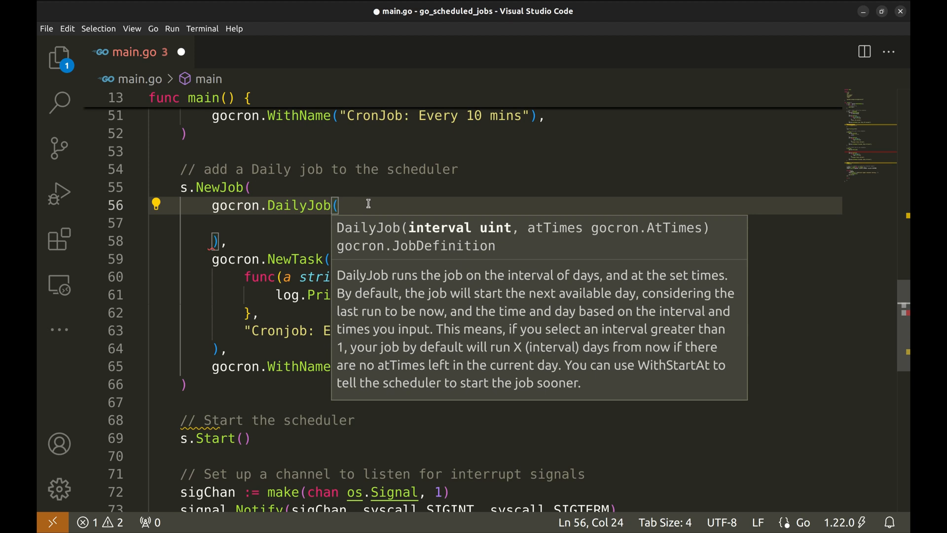
mouse_move(523, 245)
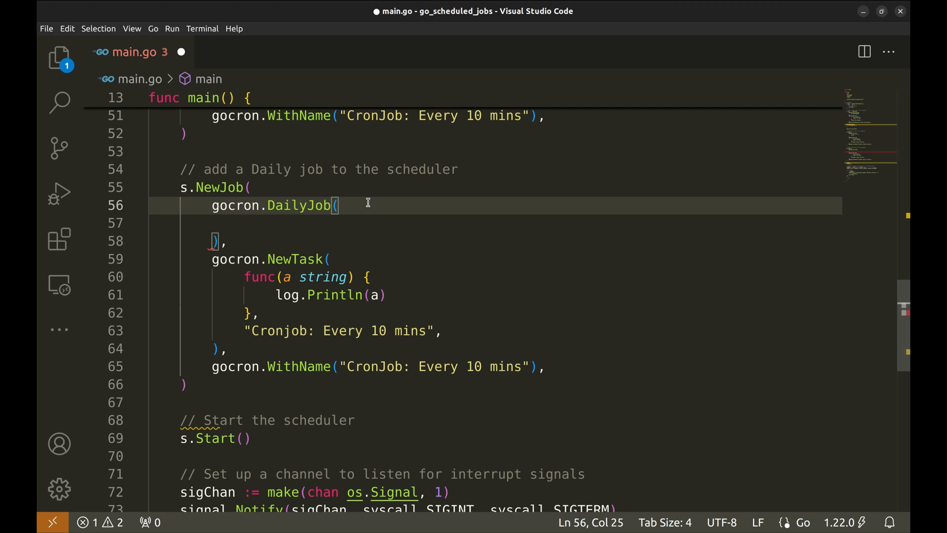
Give the daily job NewAtTimes with a NewAtTime(23, 10, 00) run time
key("Enter")
type("1, // Runs every day")
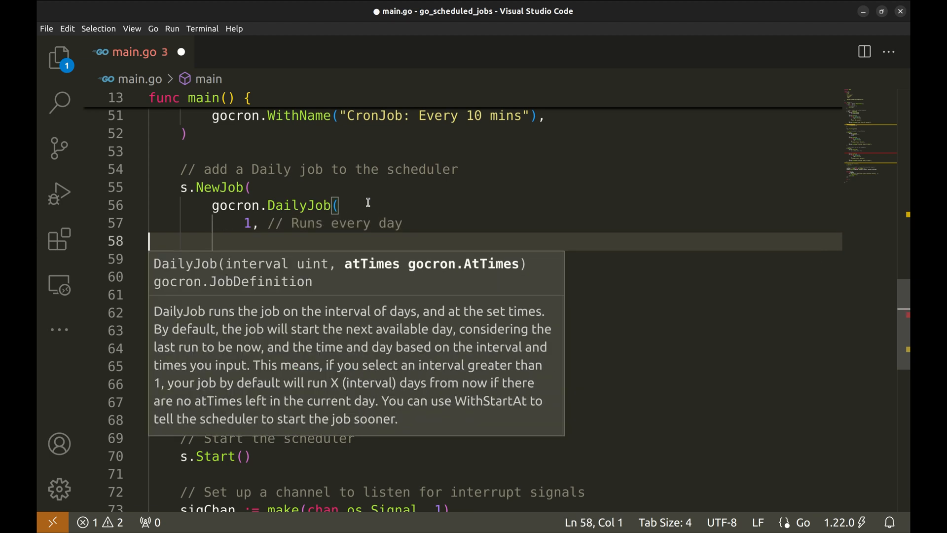
type("go")
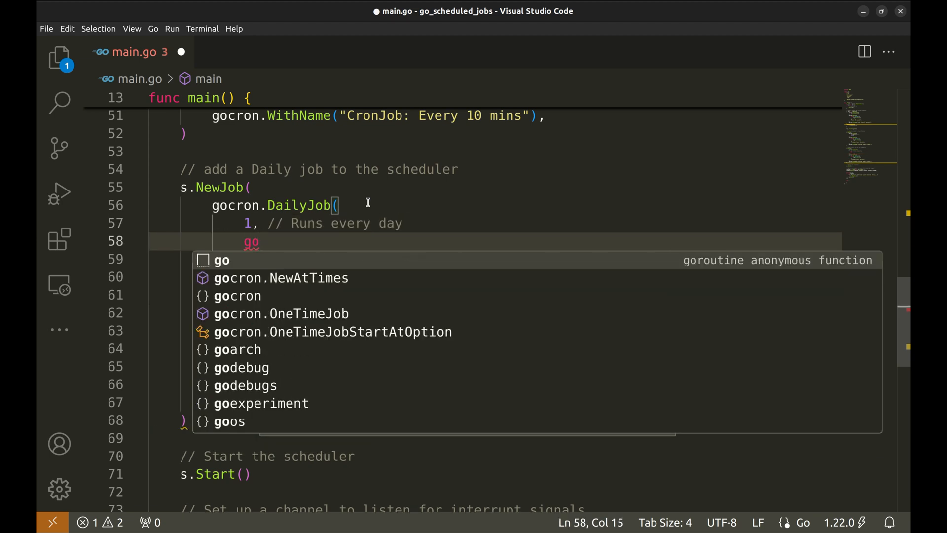
type("cr")
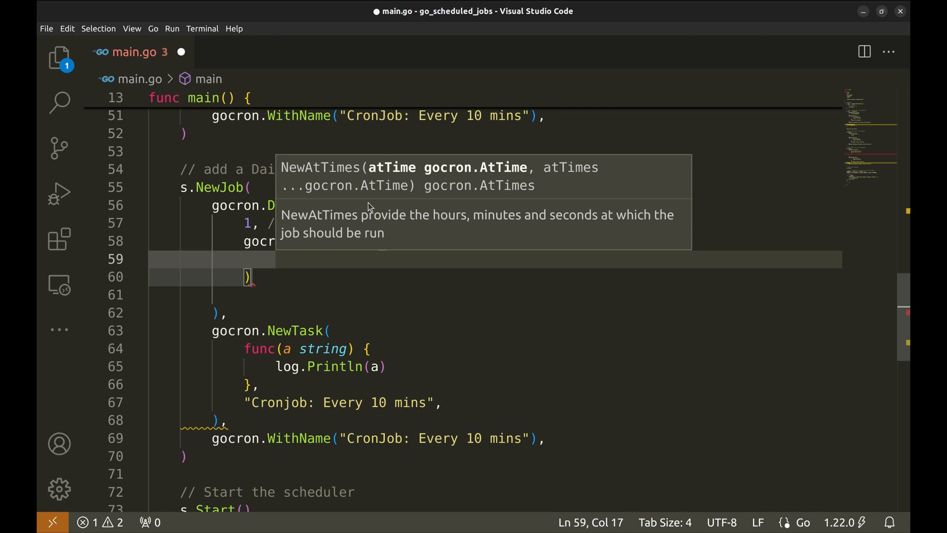
type("gocron.NewAtTime(")
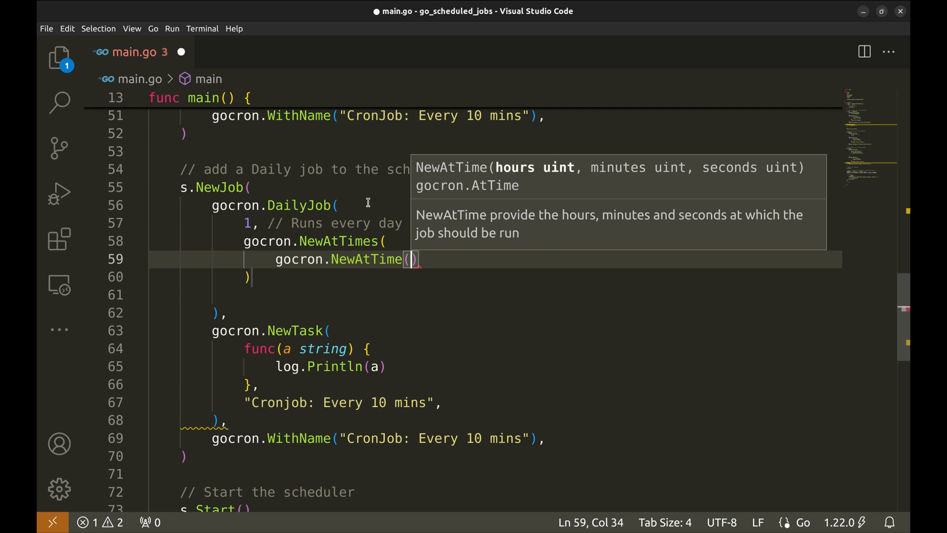
type("23, 10, 00")
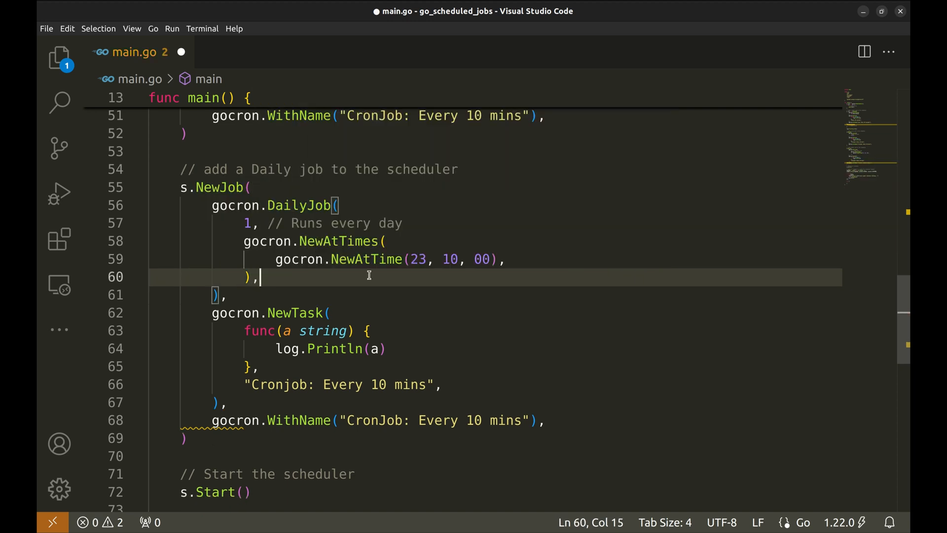
Make the task take two arguments printing Dailyjob messages and add a second NewAtTime(05, 30, 00)
left_click(350, 331)
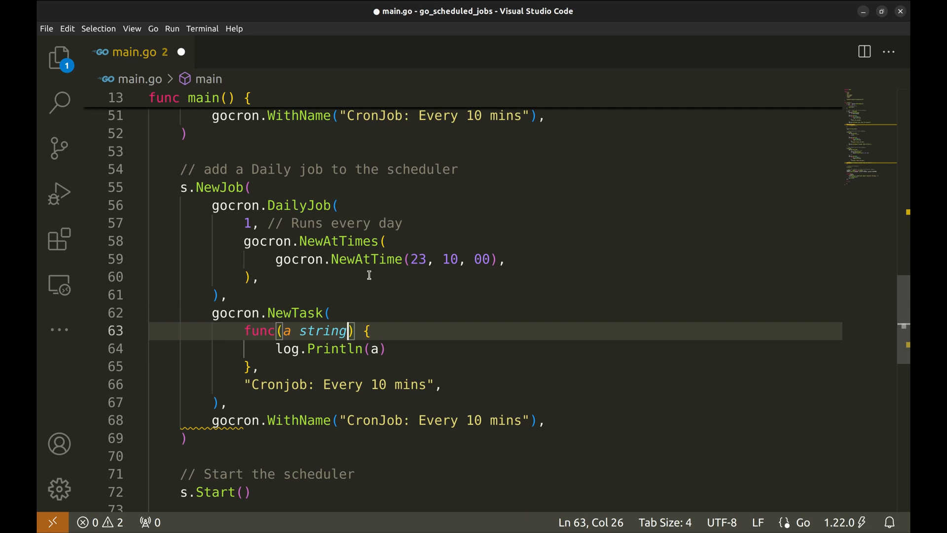
type(", b string")
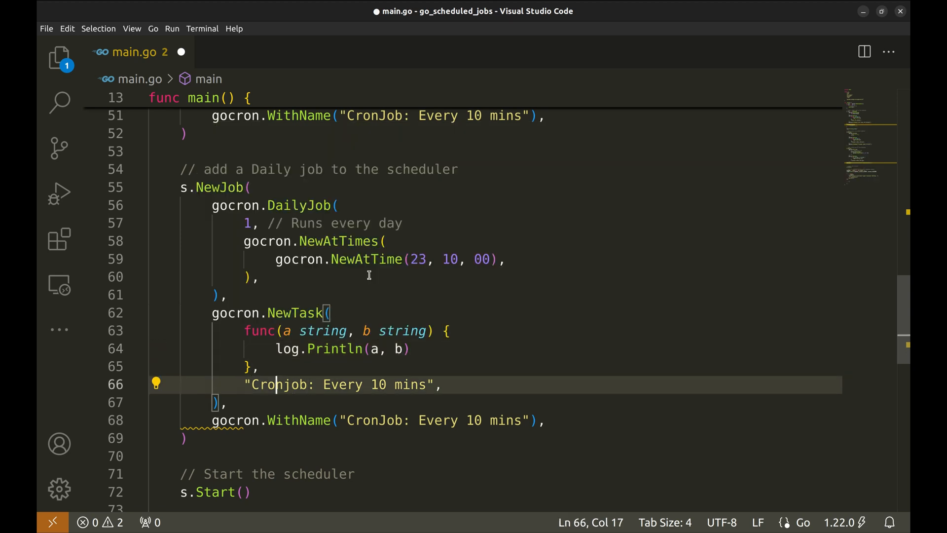
double_click(278, 384)
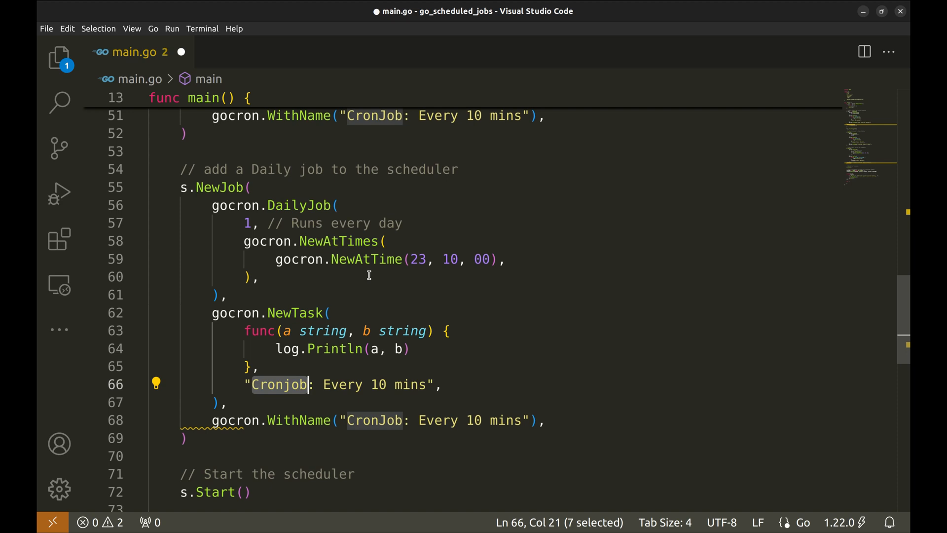
type("Dailyjob:")
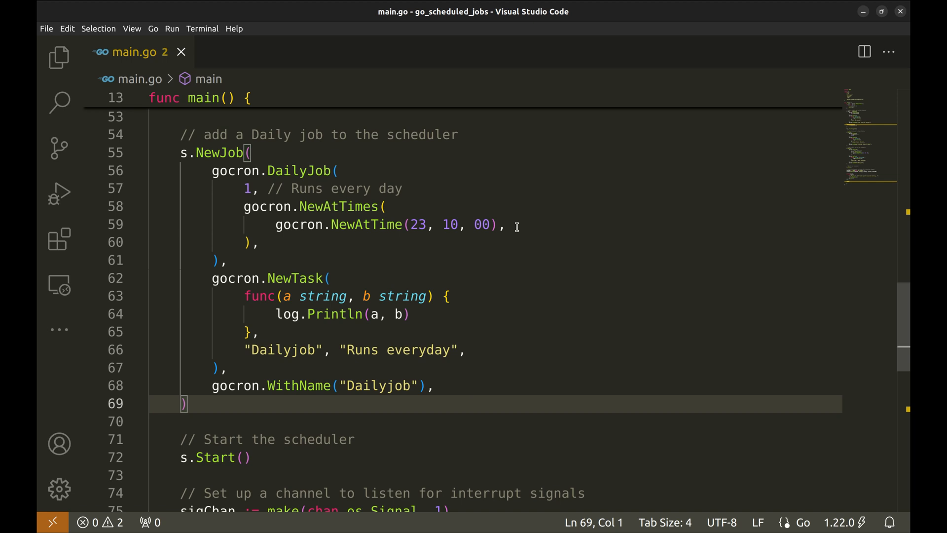
left_click(506, 225)
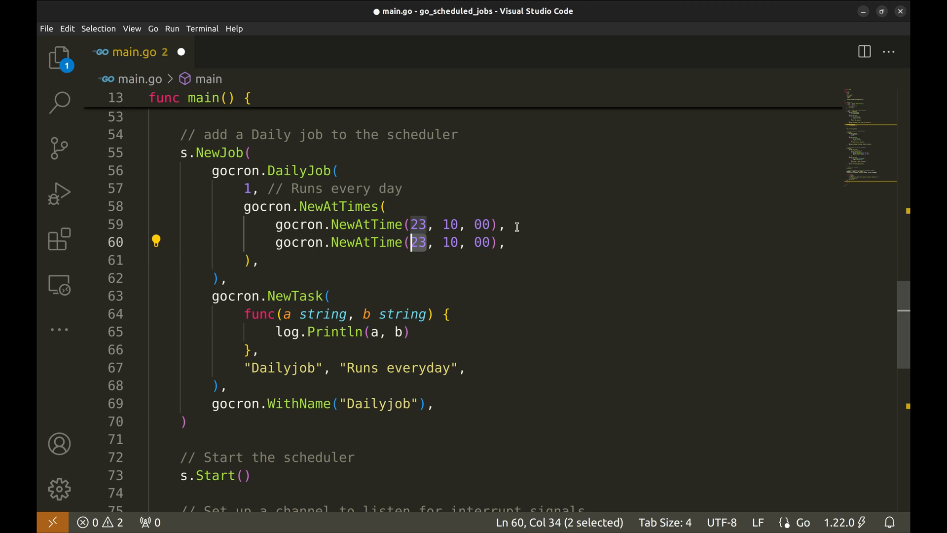
type("05")
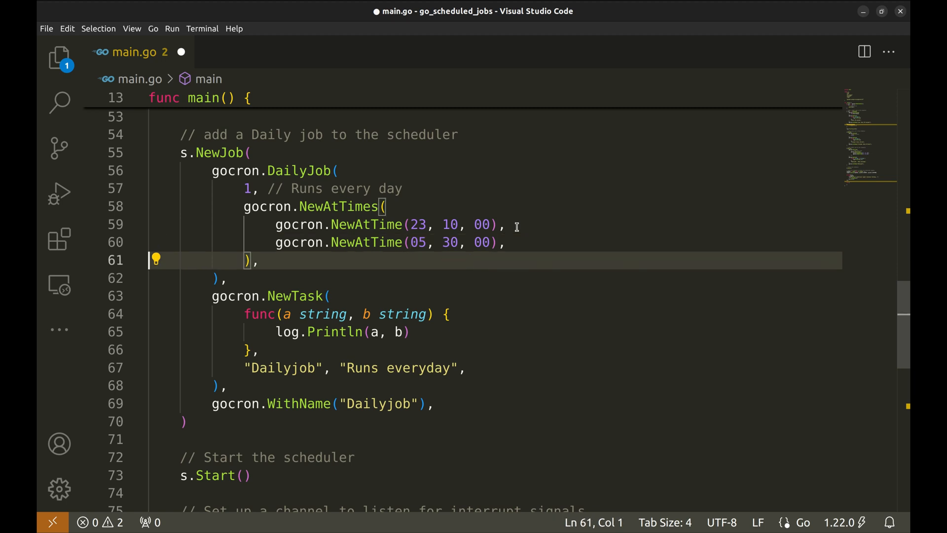
Run main.go in the terminal until the 30-second, cron and Dailyjob logs print, then stop it with Ctrl+C
key("ctrl+s")
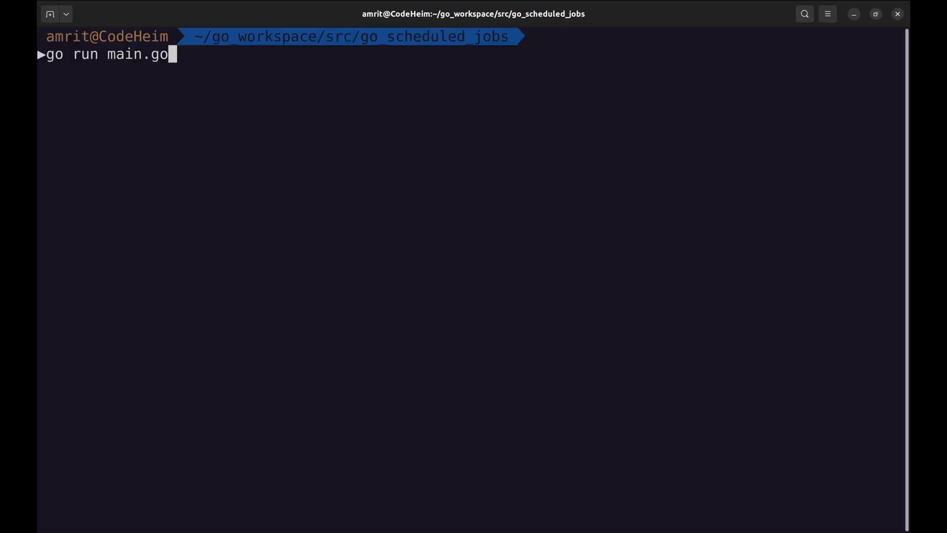
key("Return")
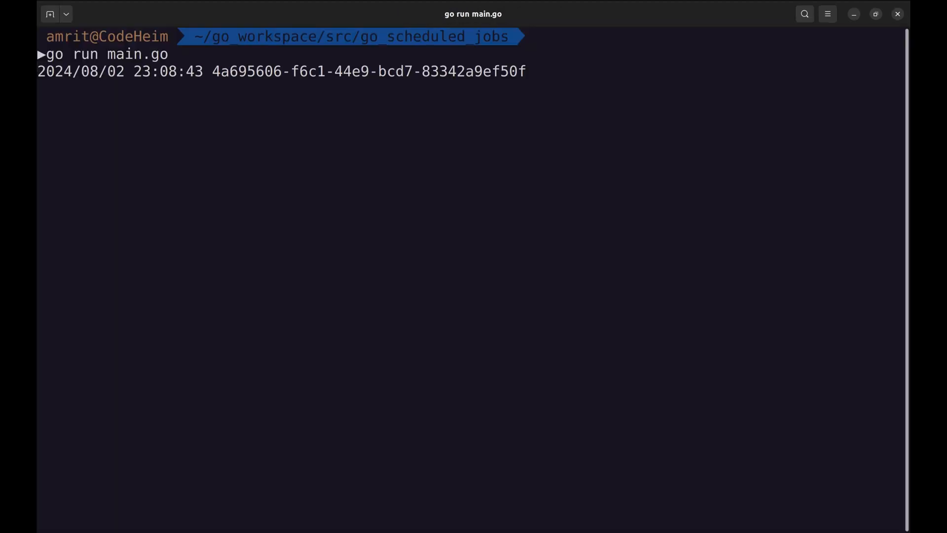
key("ctrl+c")
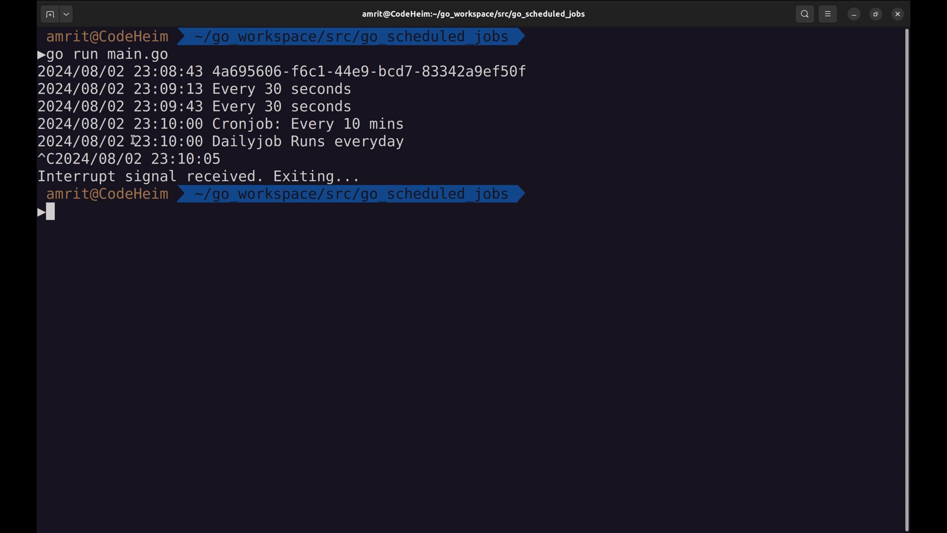
double_click(168, 141)
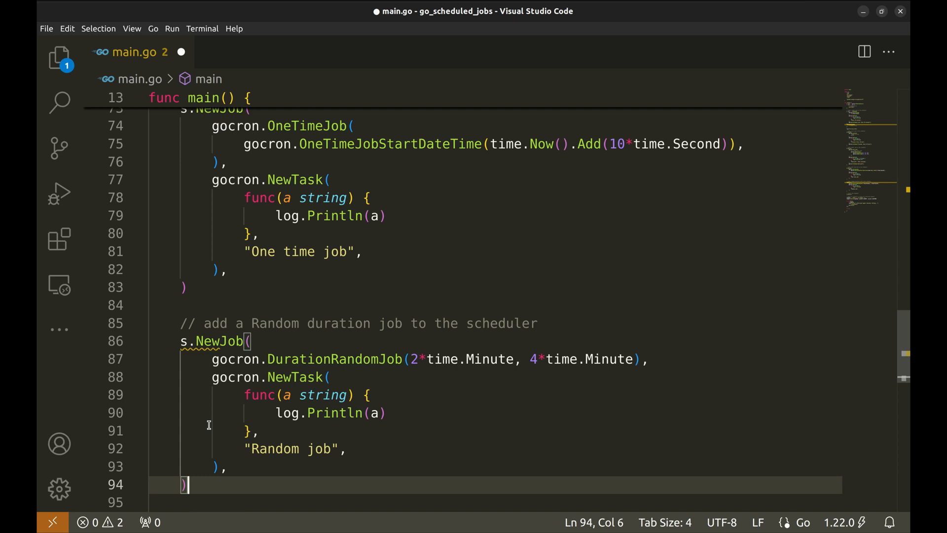
Review the OneTimeJob with its OneTimeJobStartDateTime starting 10 seconds from now
scroll("up", 3)
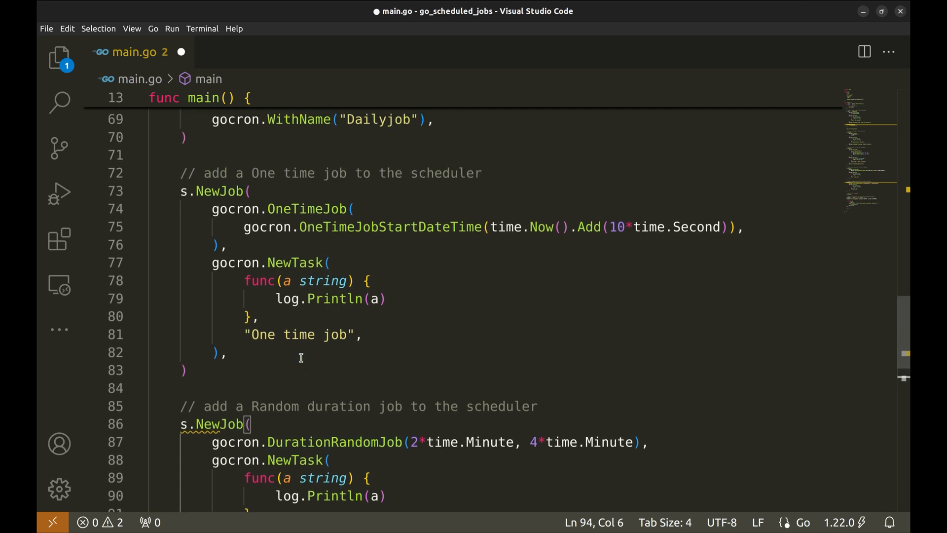
scroll("up", 3)
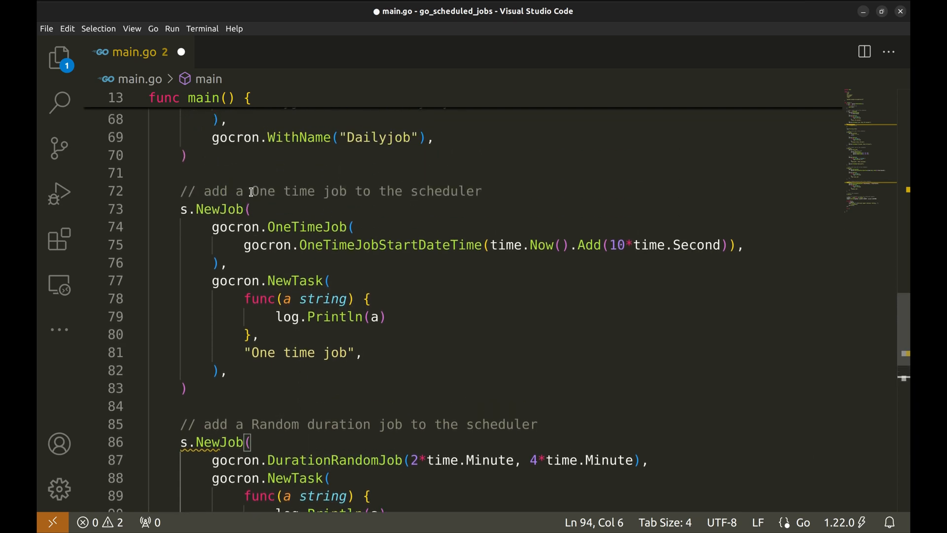
left_click(250, 209)
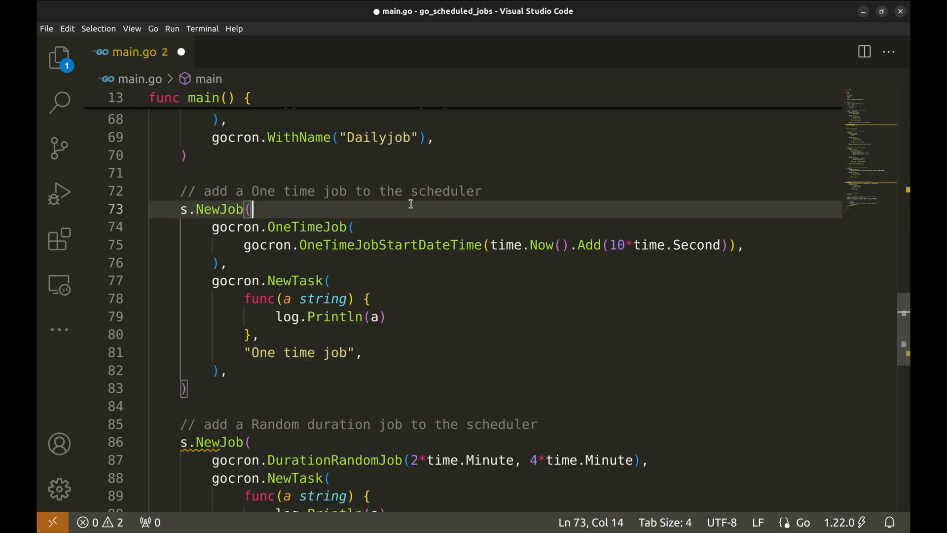
double_click(307, 227)
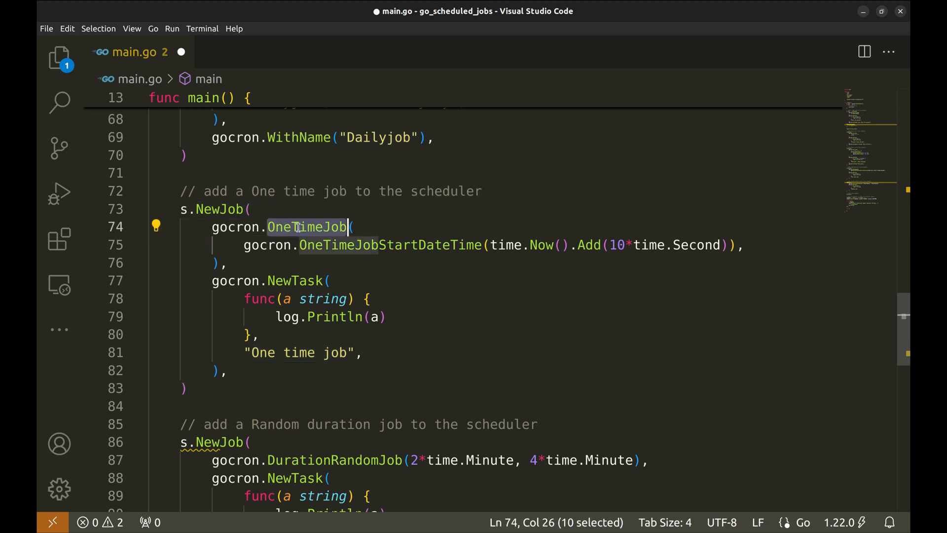
left_click(413, 245)
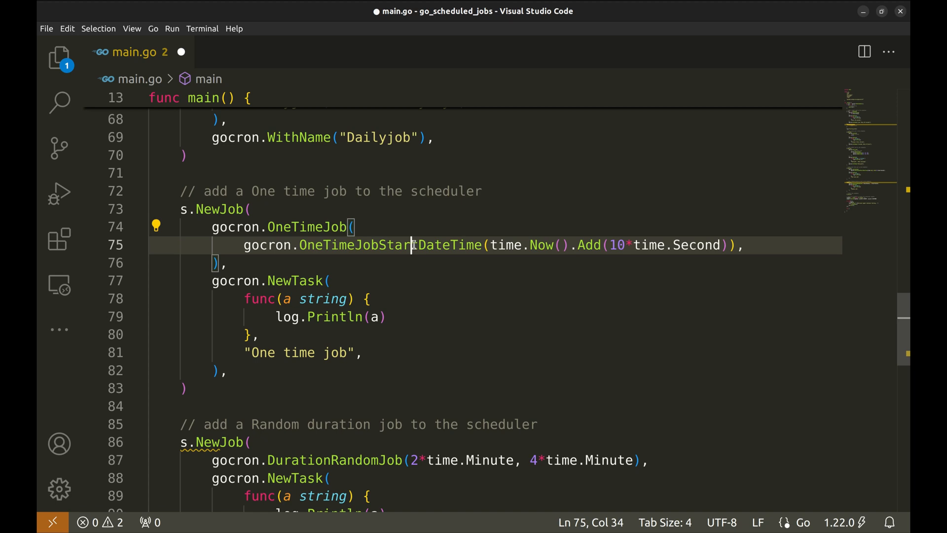
double_click(389, 244)
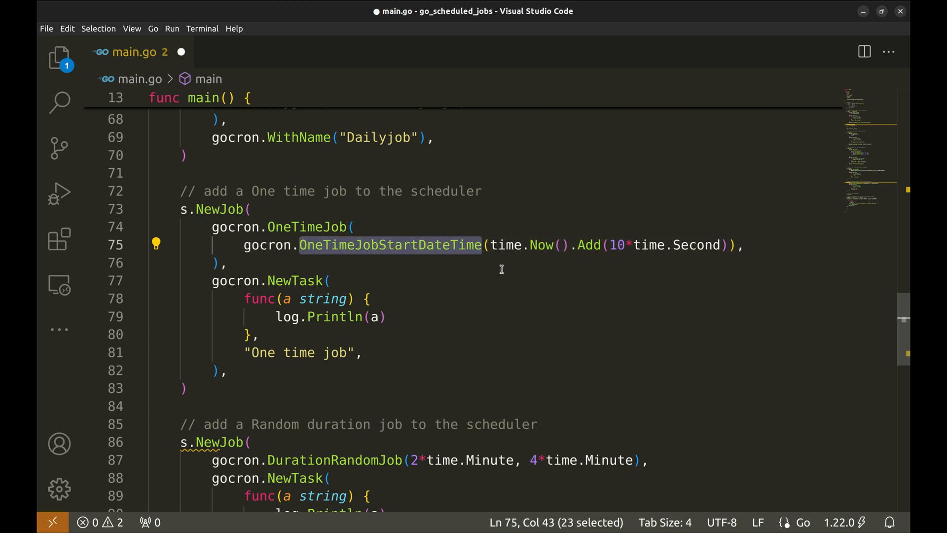
mouse_move(504, 245)
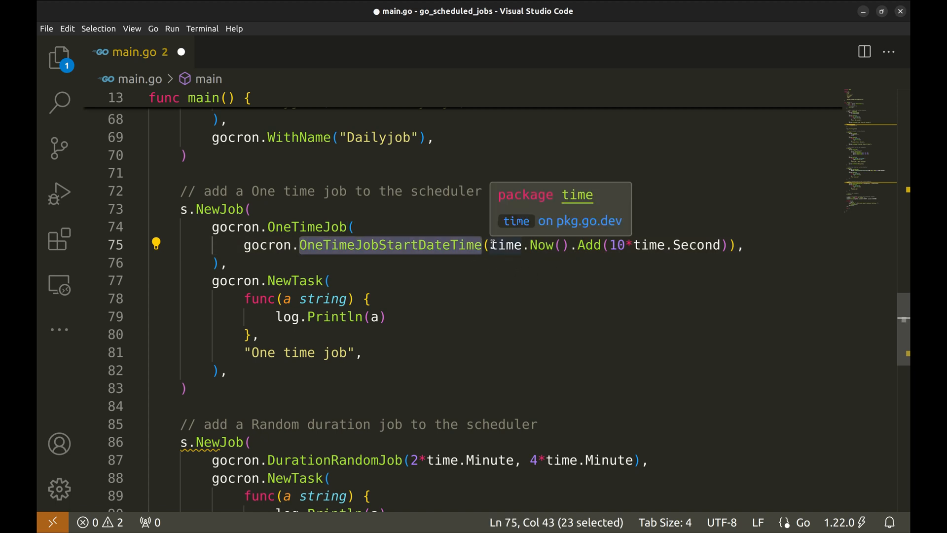
left_click(671, 245)
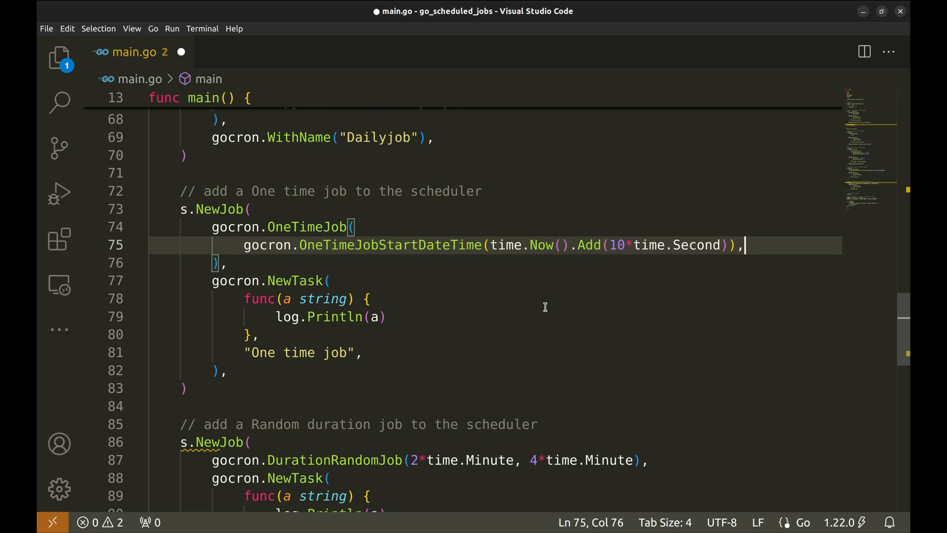
Review the DurationRandomJob's 2–4 minute bounds printing "Random job" and save main.go
scroll("down", 3)
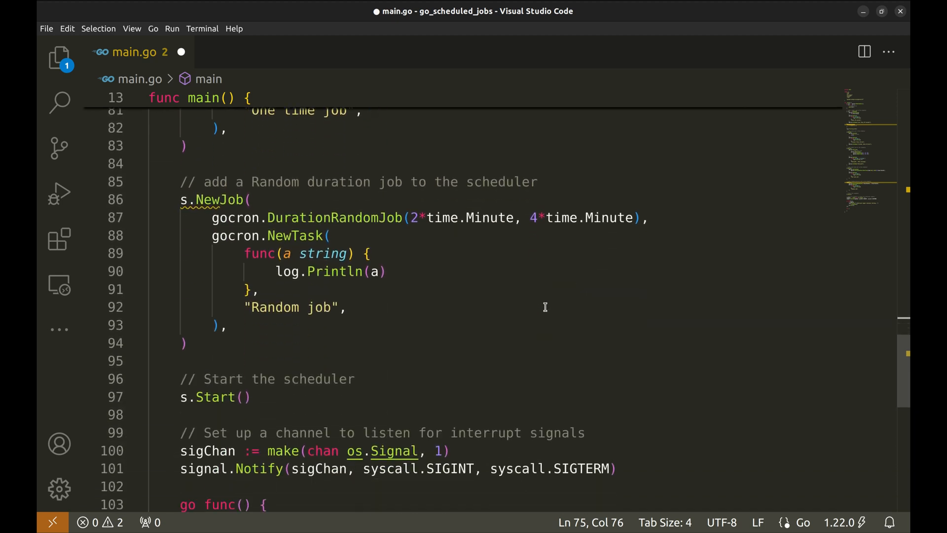
mouse_move(252, 181)
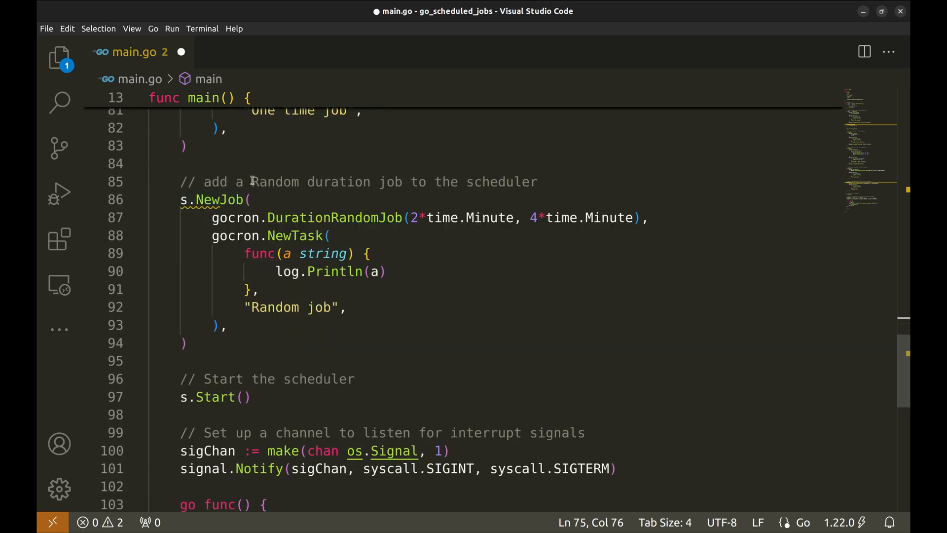
left_click_drag(252, 182, 402, 181)
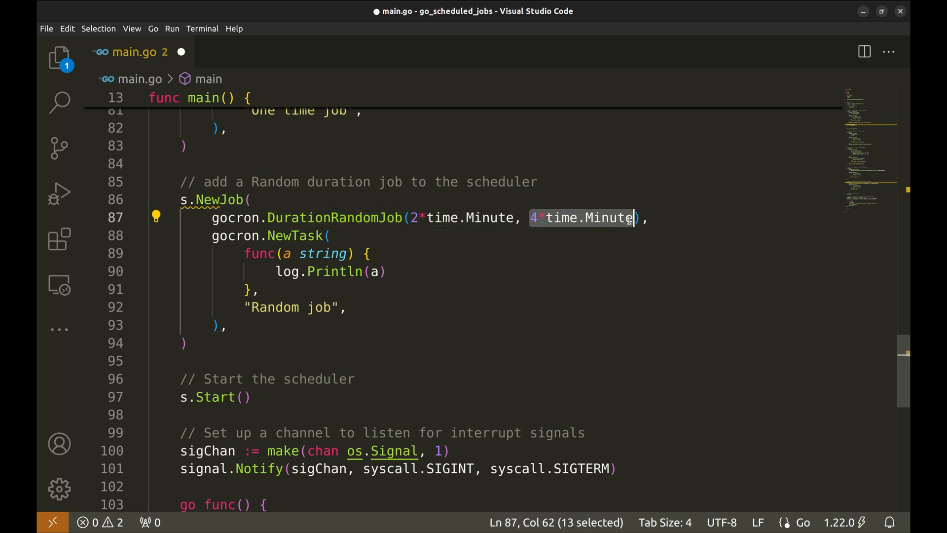
mouse_move(658, 190)
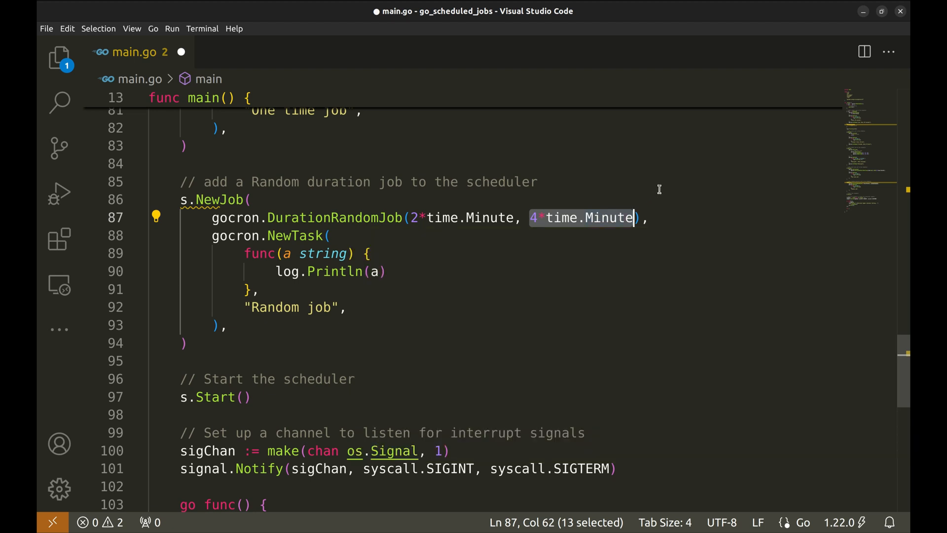
left_click(454, 307)
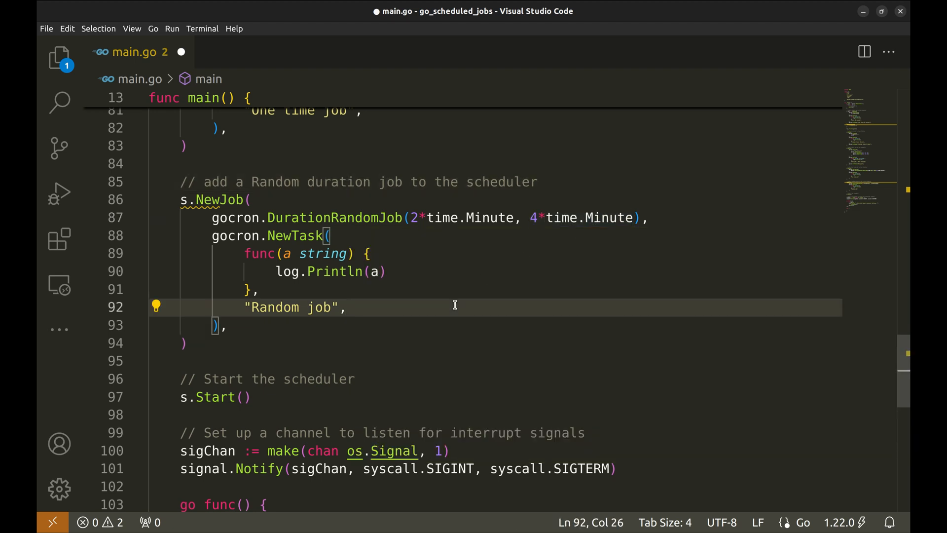
key("ctrl+s")
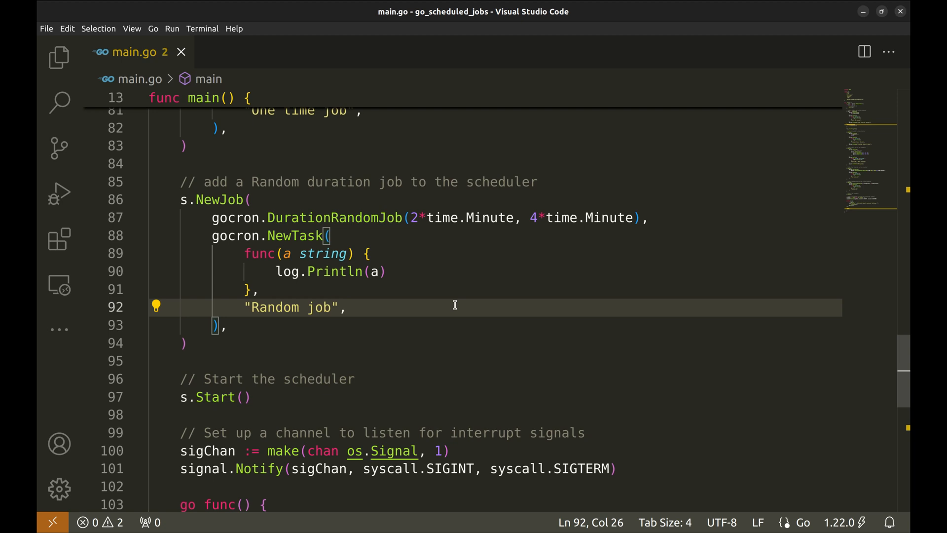
After WithName, add gocron.WithEventListeners wrapping a gocron.BeforeJobRuns listener
scroll("up", 3)
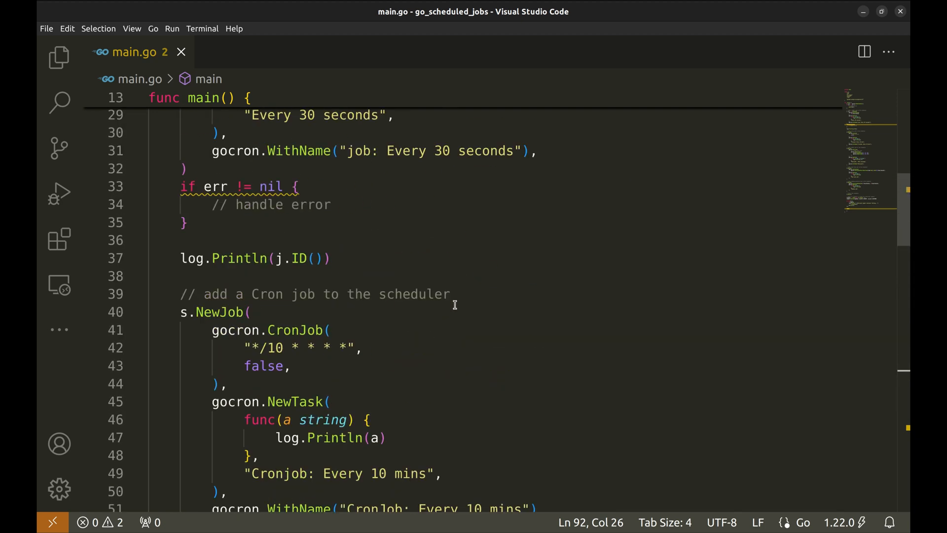
scroll("up", 3)
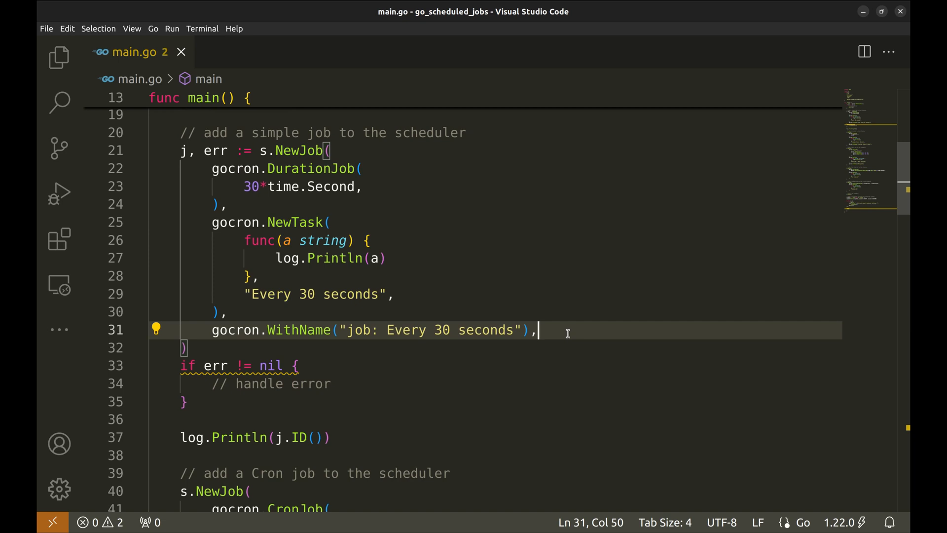
key("Enter")
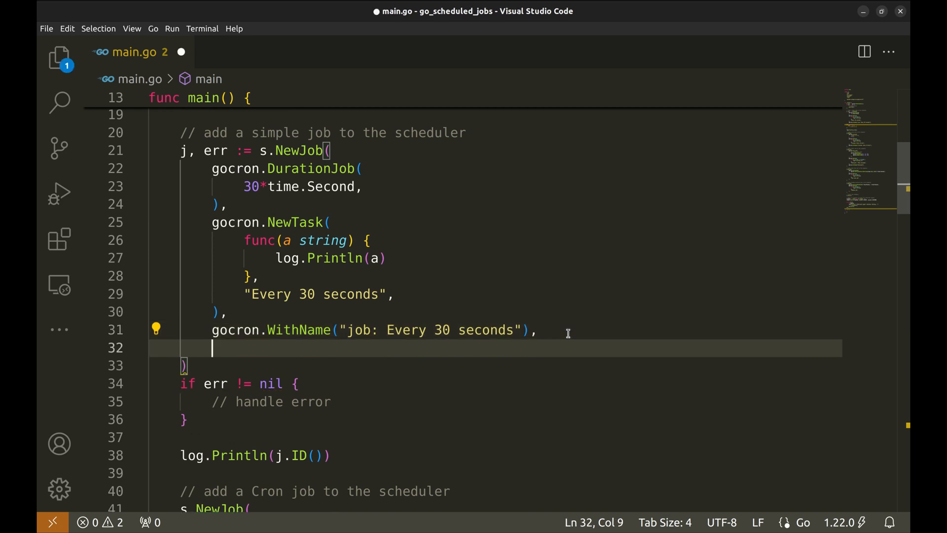
type("gocro")
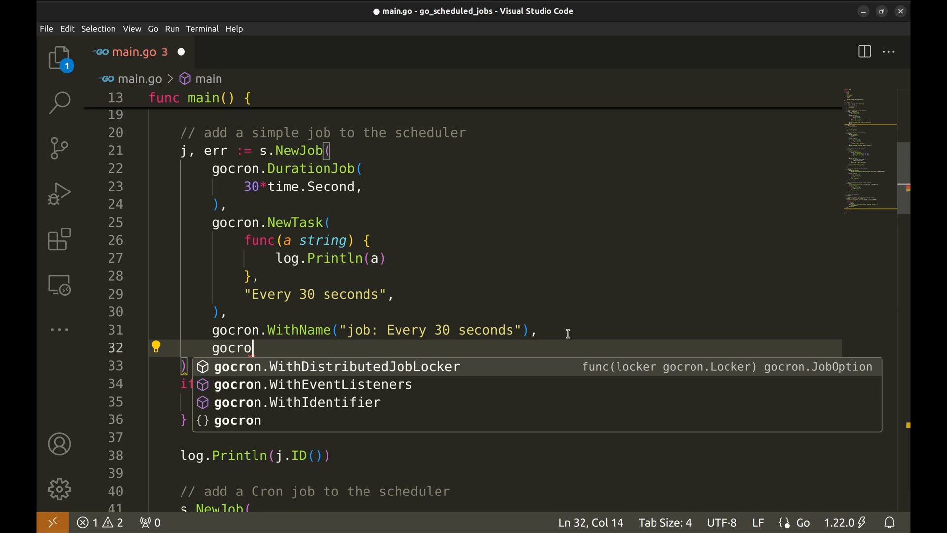
left_click(324, 384)
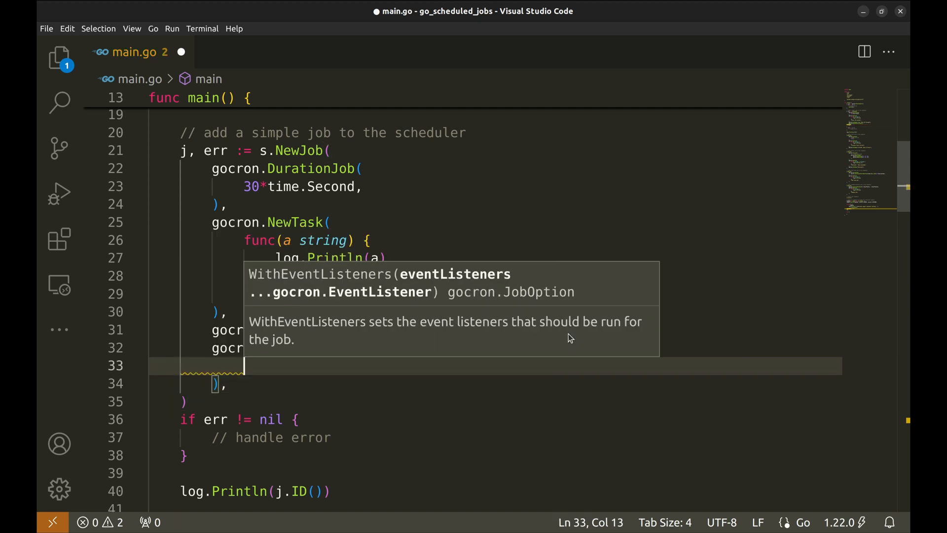
type("goc")
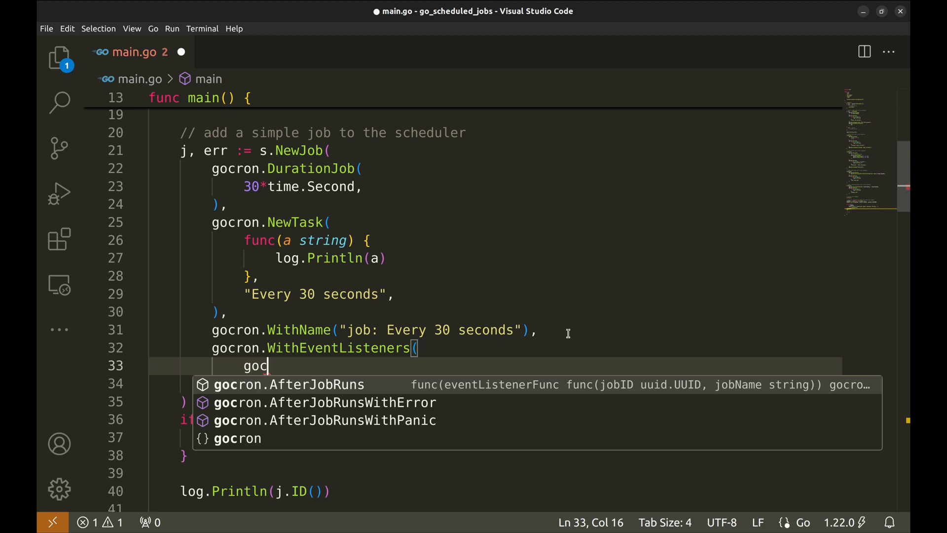
type("ron")
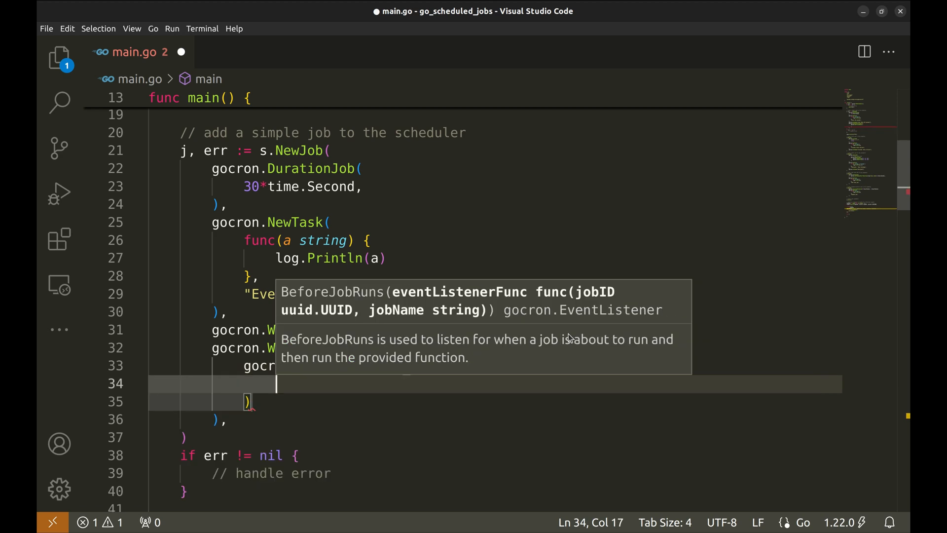
mouse_move(538, 296)
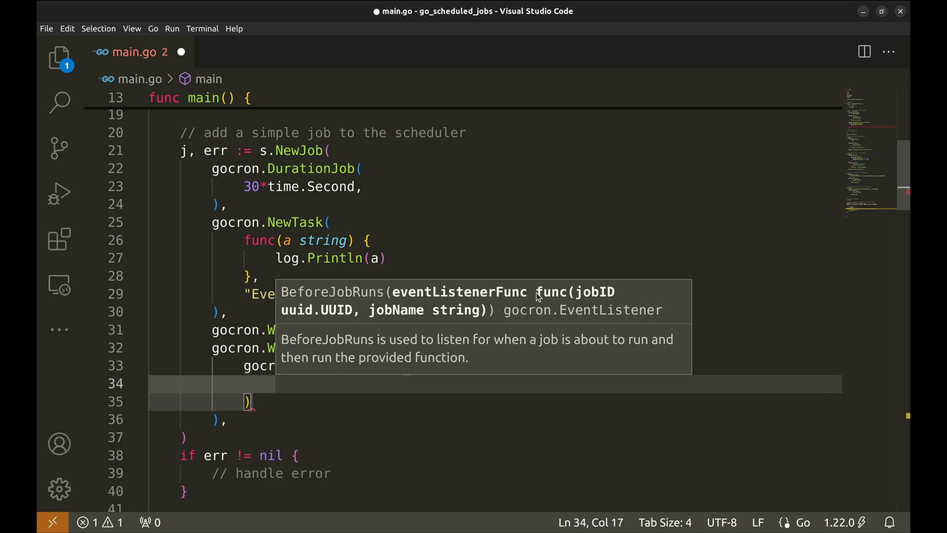
mouse_move(403, 298)
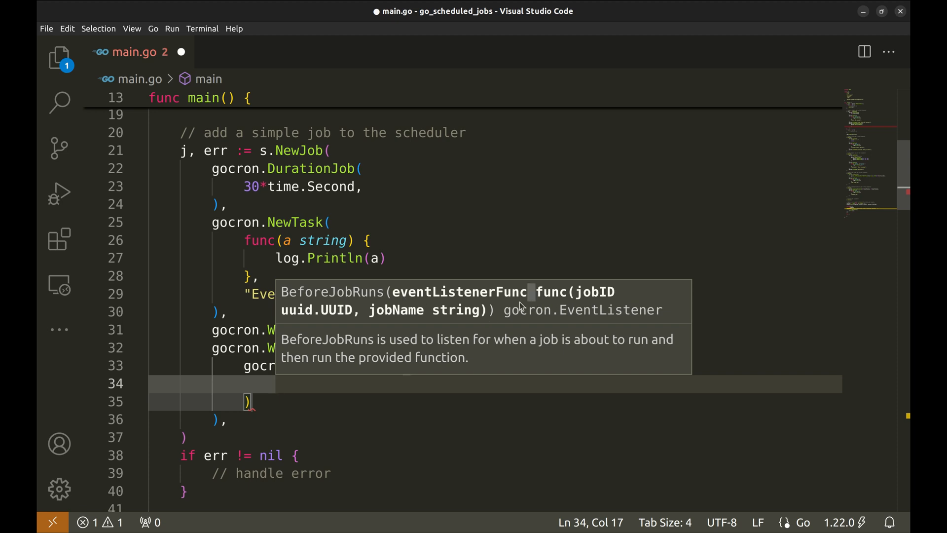
mouse_move(487, 316)
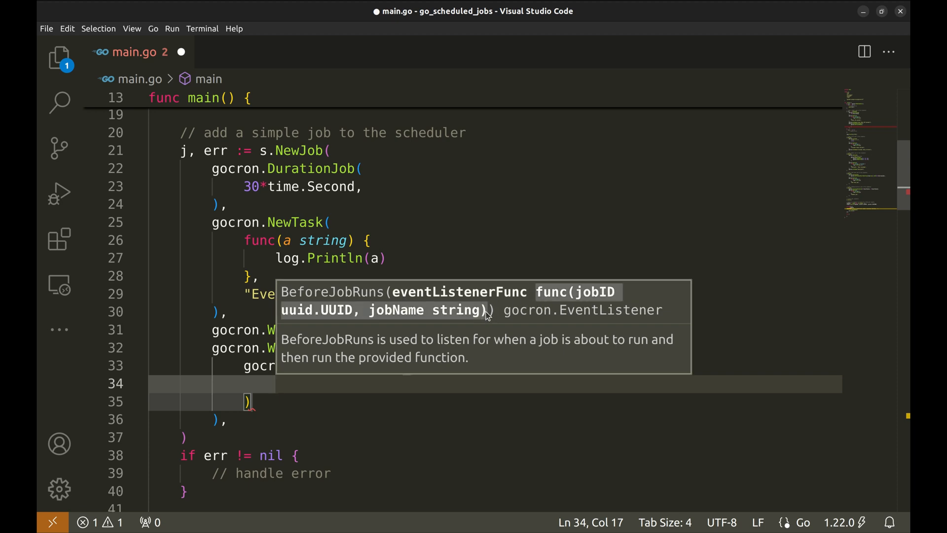
mouse_move(396, 383)
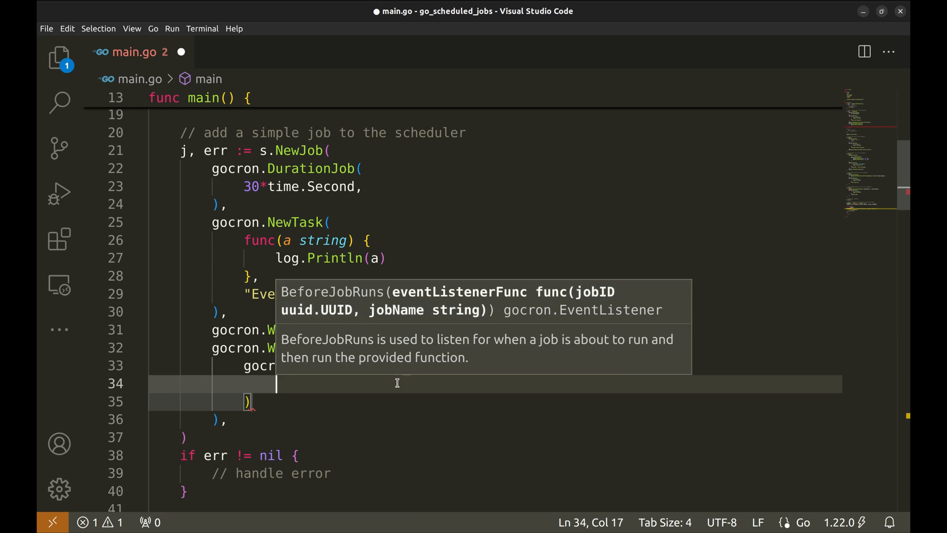
Write the listener func(jobID uuid.UUID, jobName string) logging "Job starting" with the job ID and name
type("func(jobID uuid.UUID, jobName string) {")
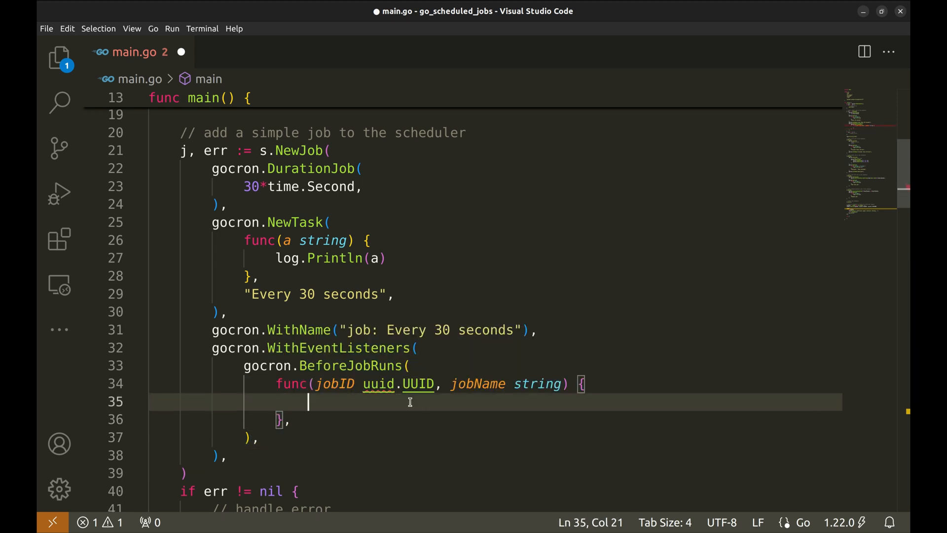
type("log.Printf(\"Job starting: %s, %s \\n\", jobID.String(), jobName)")
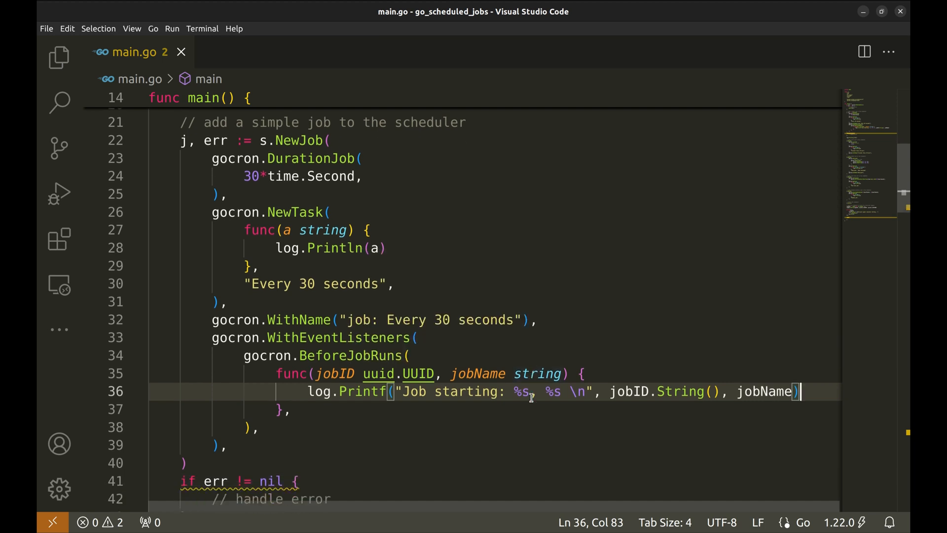
scroll("down", 3)
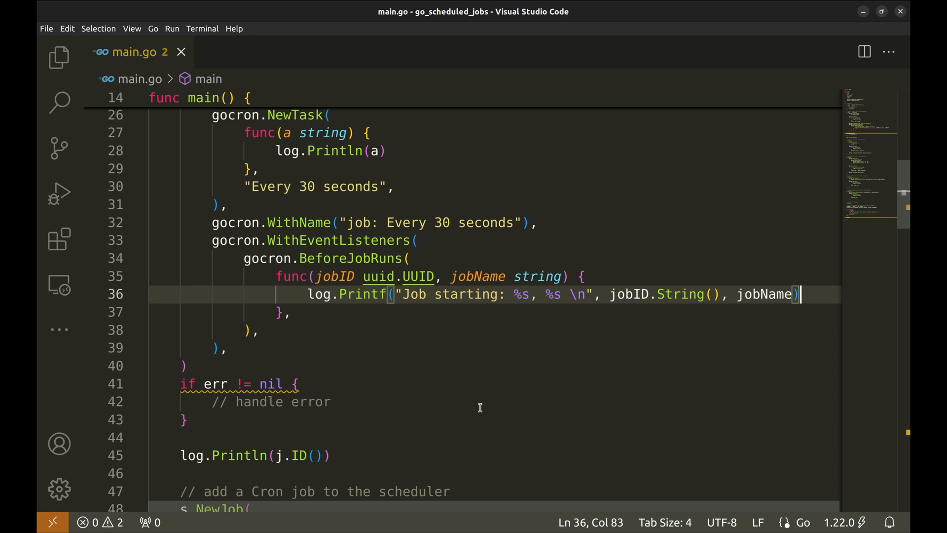
mouse_move(336, 365)
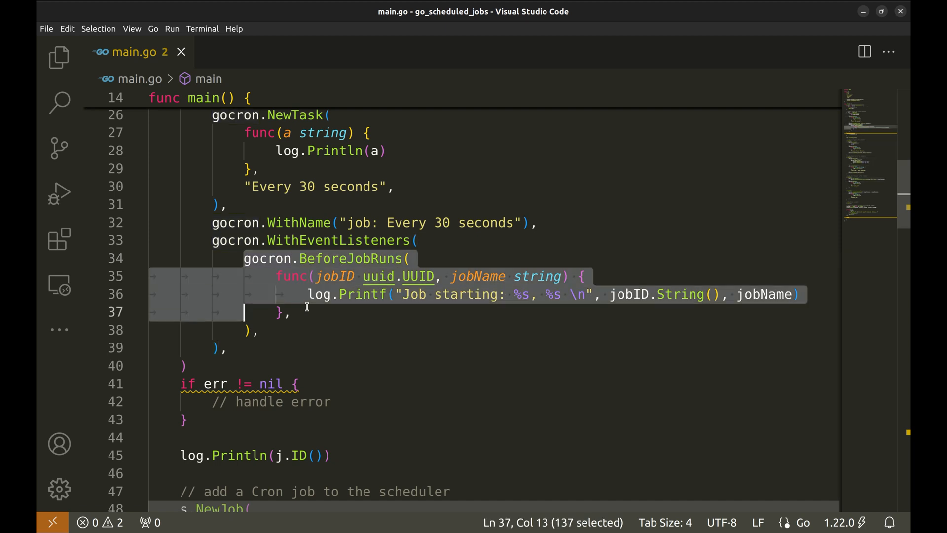
Add a gocron.AfterJobRuns listener logging 'Job completed' after each run
key("Enter")
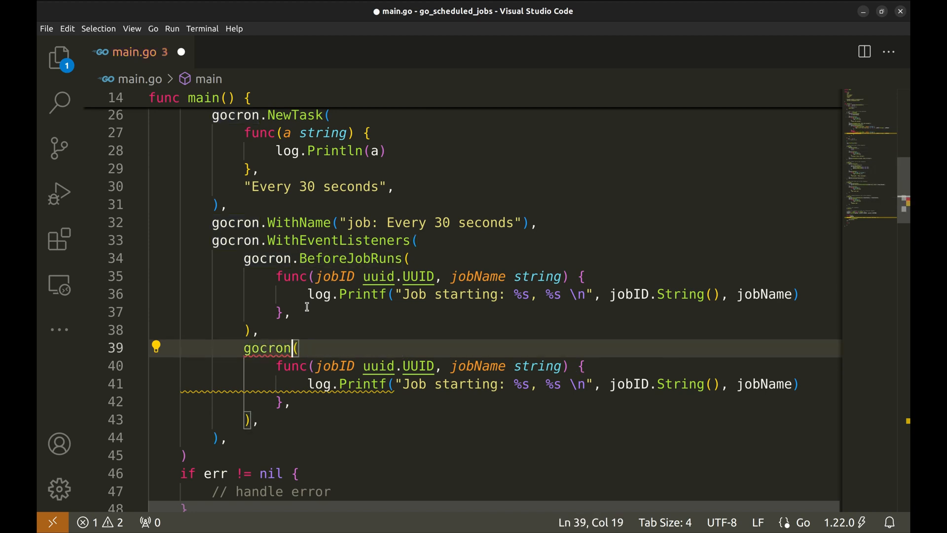
type(".AfterJobRuns")
left_click(490, 384)
type("completed")
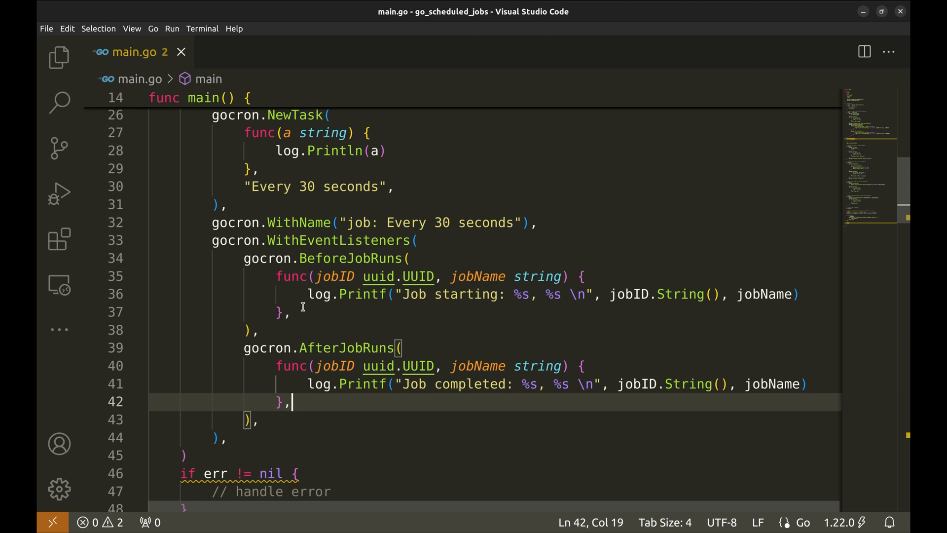
scroll("down", 3)
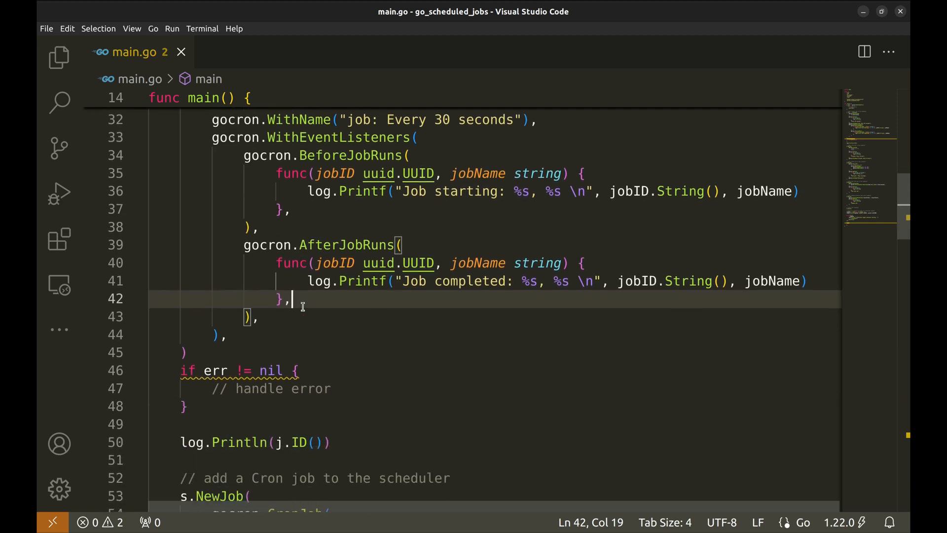
mouse_move(243, 244)
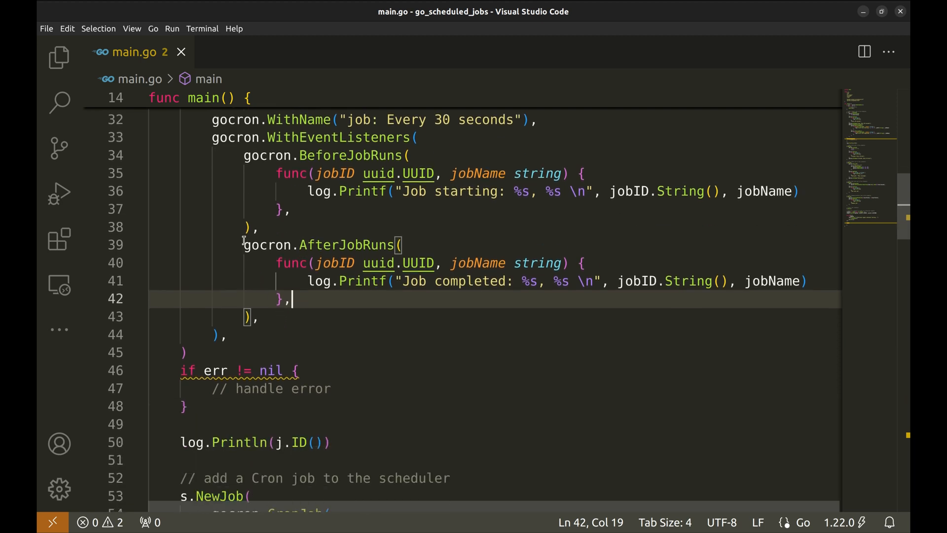
Add gocron.AfterJobRunsWithError logging 'Job had an error' with jobID and jobName, and save main.go
left_click(258, 317)
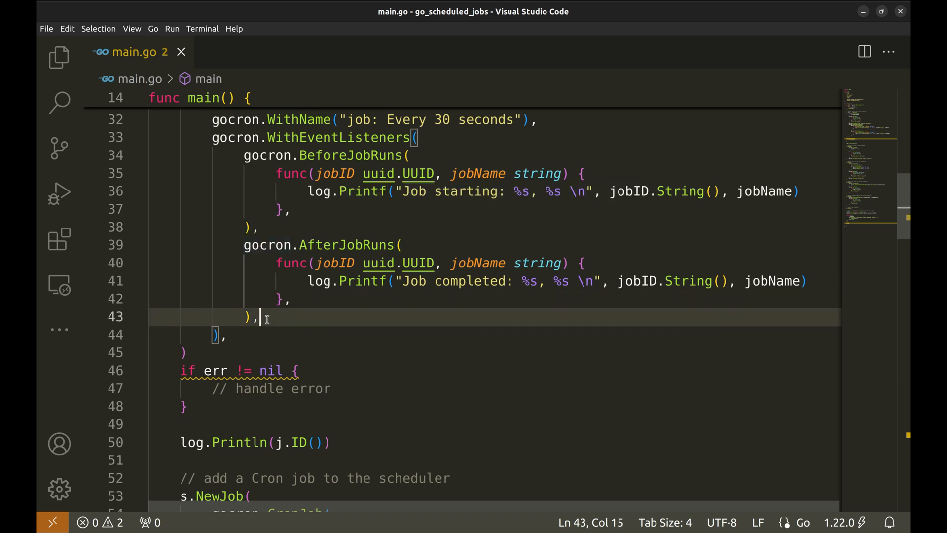
type("gocron.AfterJobRunsWithError(")
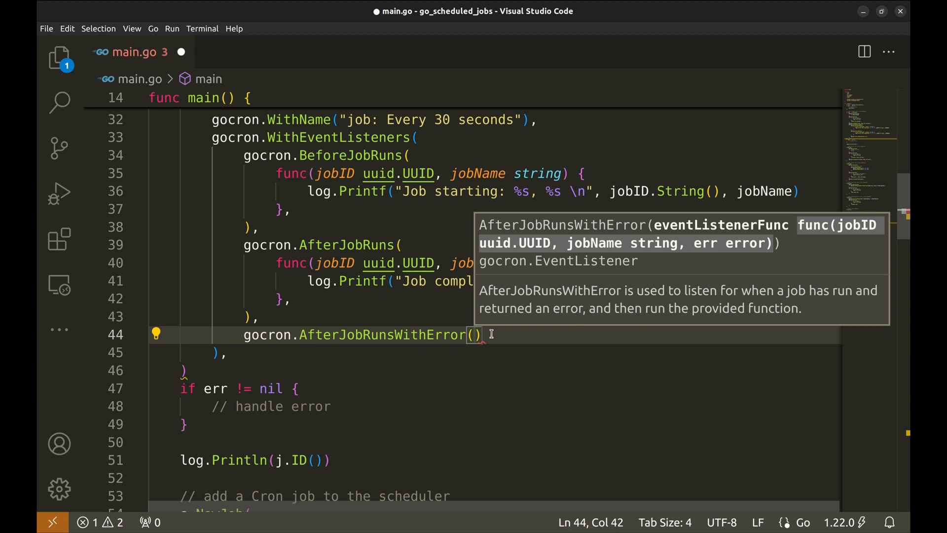
type("func(jobID uuid.UUID, jobName string, err error){")
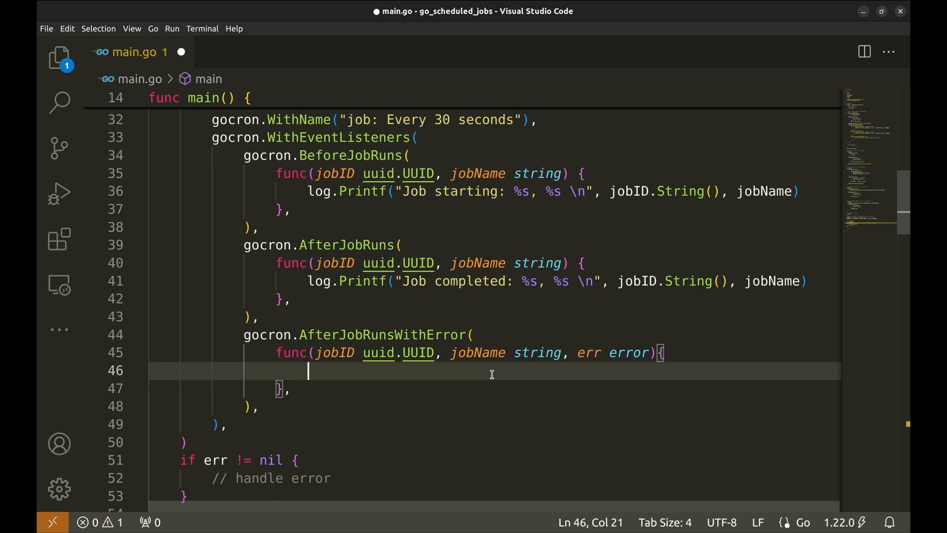
type("log.Printf(\"Job had an error: %s, %s \\n\", jobID.String(), jobName)")
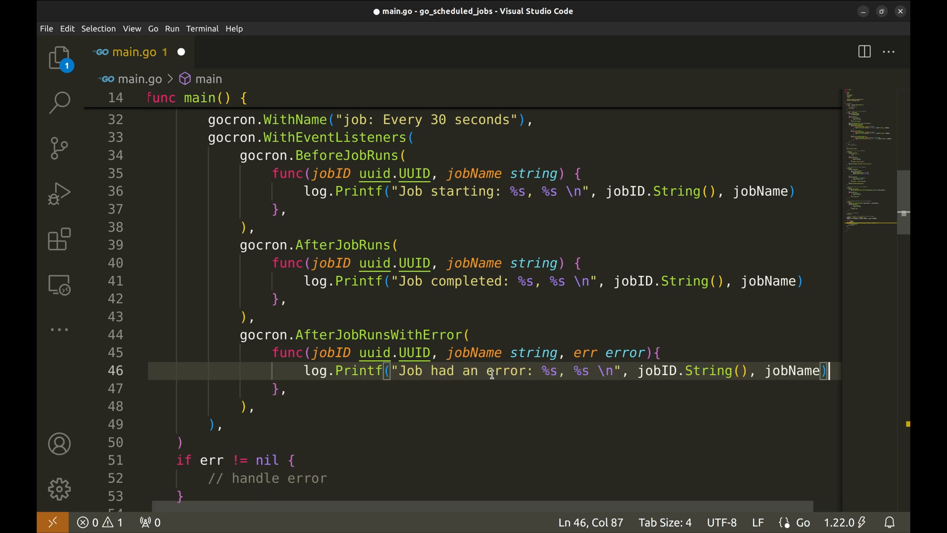
key("ctrl+s")
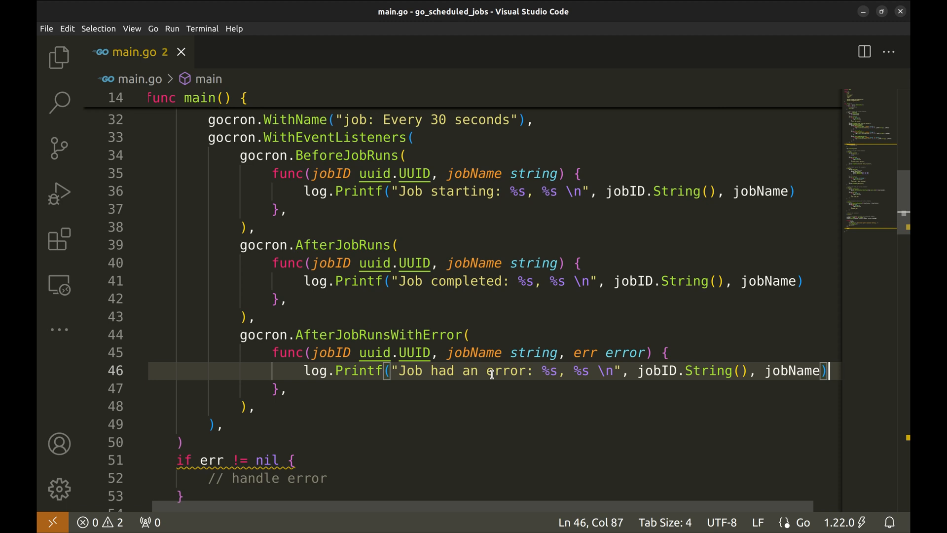
mouse_move(441, 392)
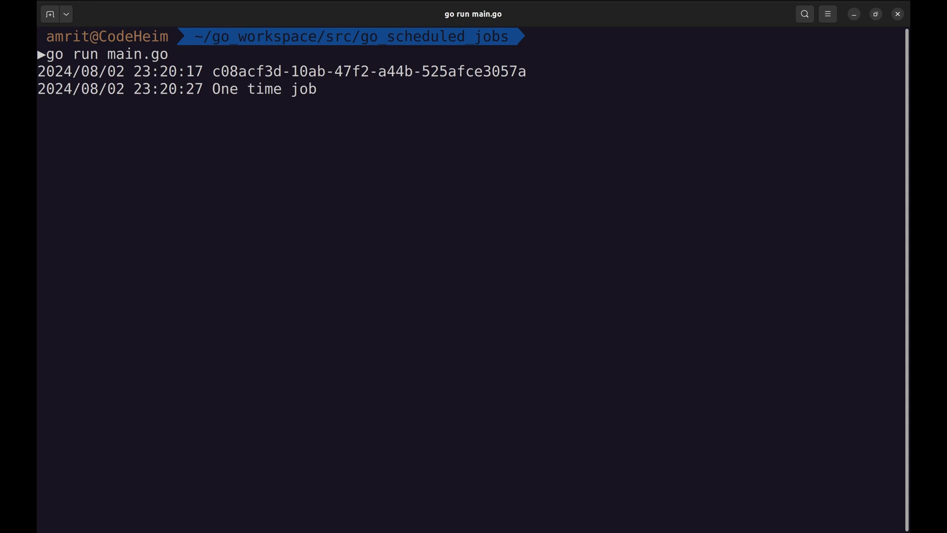
Stop the scheduler run and highlight the Job starting and Every 30 seconds log lines
key("ctrl+c")
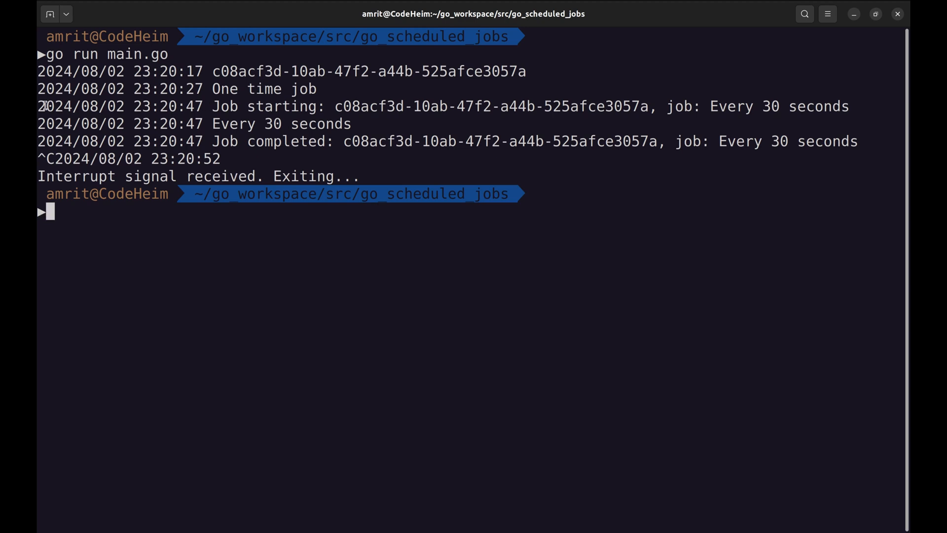
left_click_drag(39, 107, 370, 141)
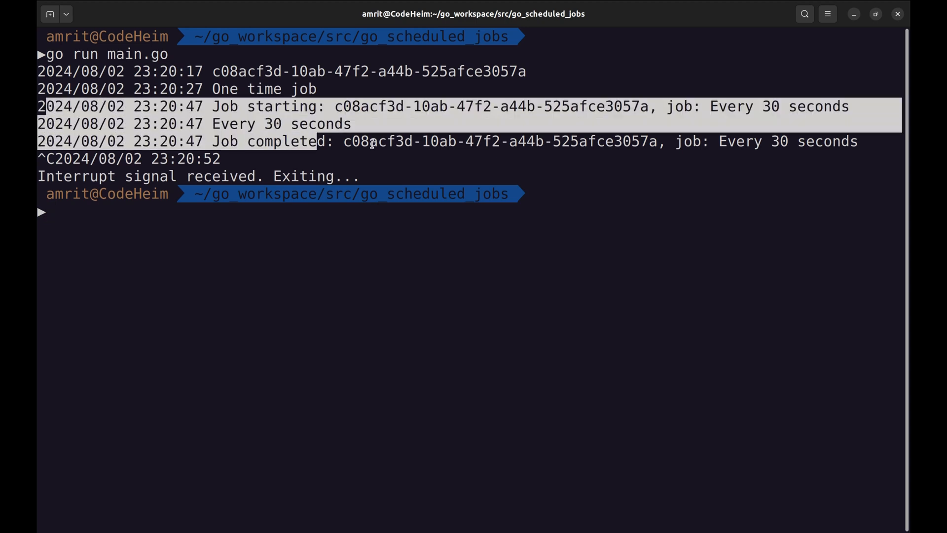